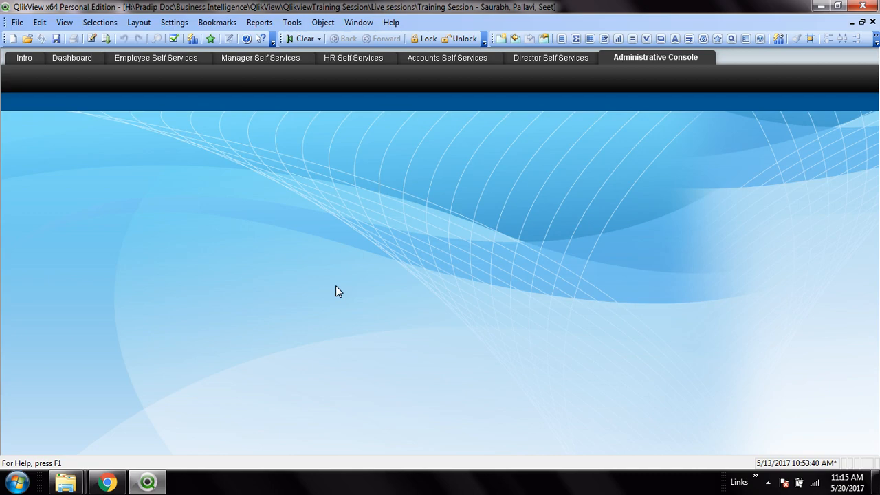
Start a new chart object from the empty sheet's context menu
{"action": "right_click", "coordinate": [74, 131]}
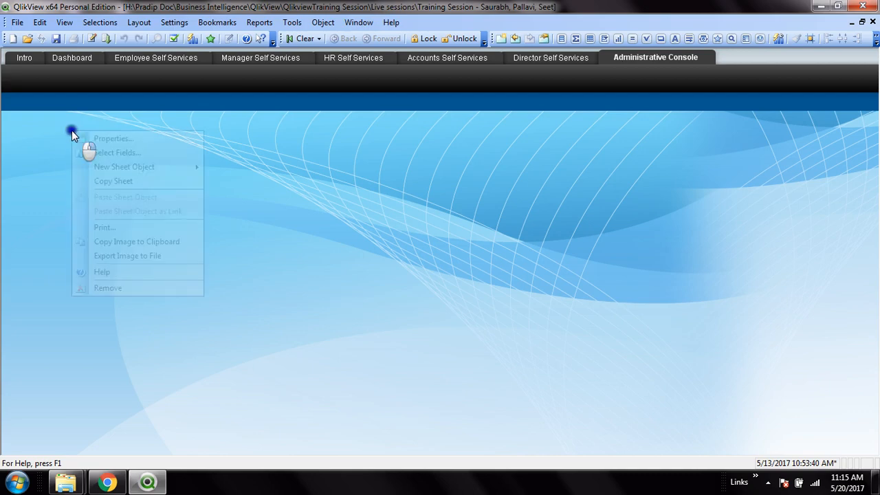
{"action": "mouse_move", "coordinate": [124, 166]}
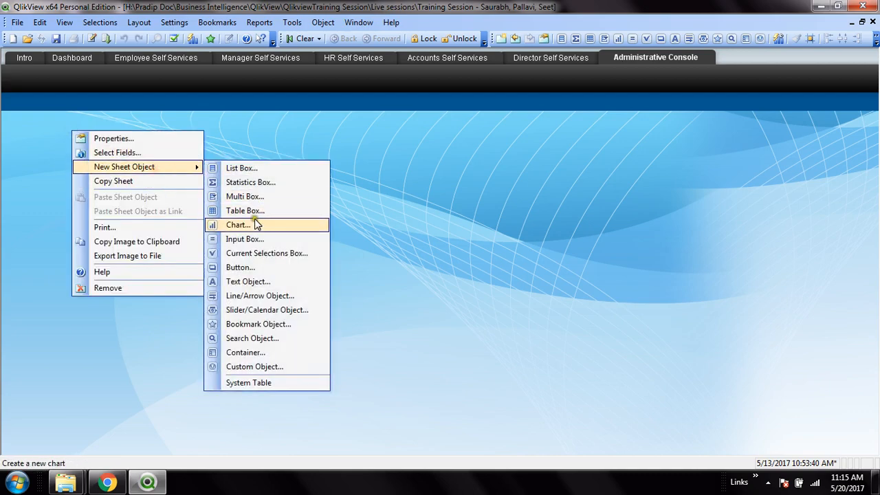
{"action": "left_click", "coordinate": [238, 225]}
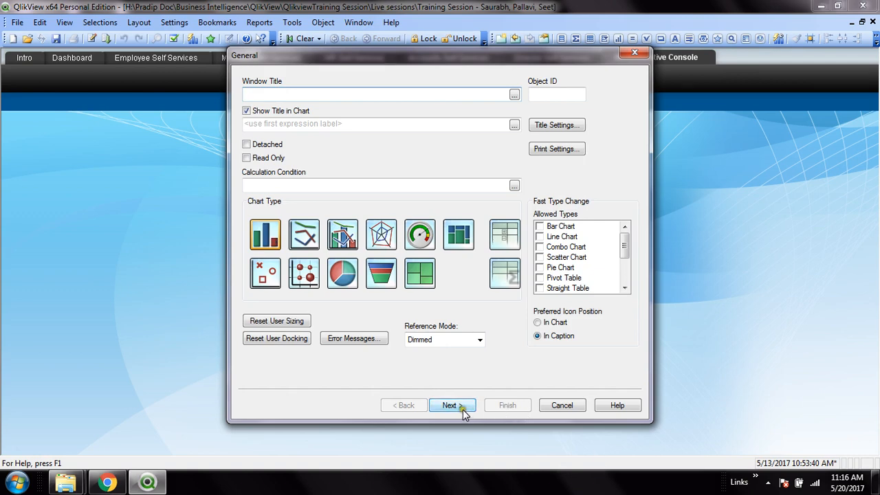
Advance to the Dimensions page and scroll through the field list
{"action": "left_click", "coordinate": [451, 404]}
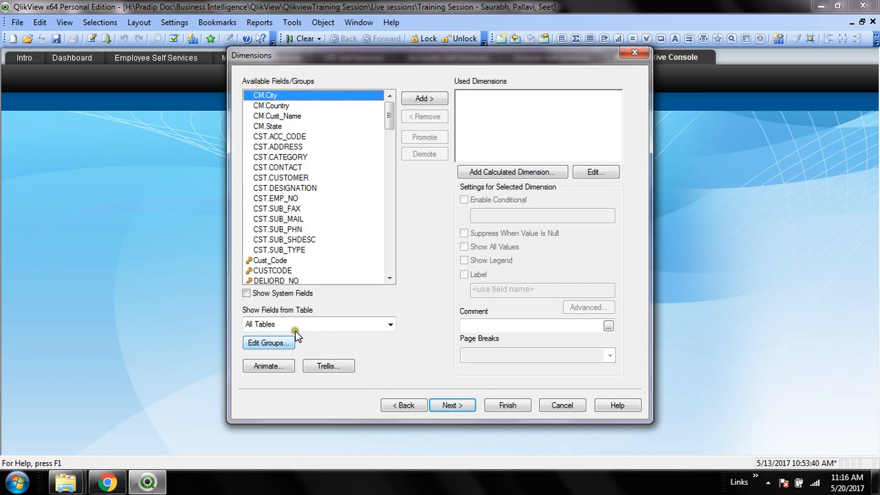
{"action": "scroll", "scroll_direction": "down", "scroll_amount": 3}
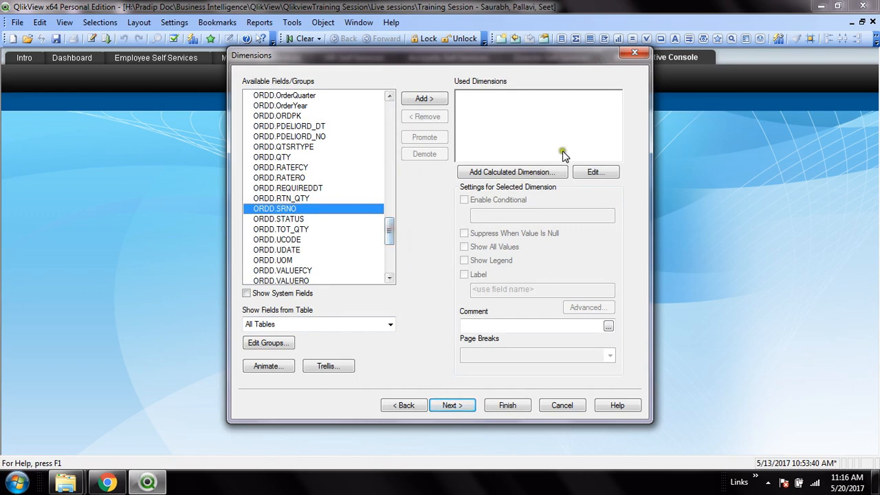
{"action": "scroll", "scroll_direction": "down", "scroll_amount": 3}
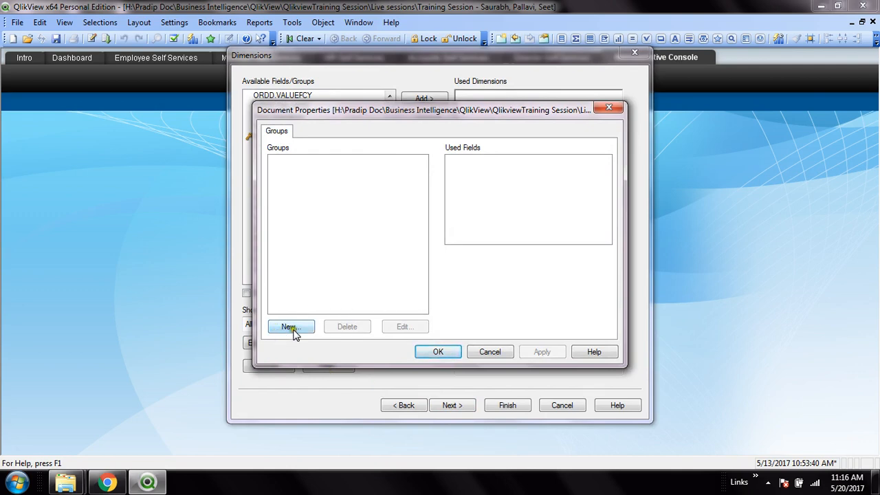
Define a new drill-down group TimeDimensionGrp showing only fields from the Tran table
{"action": "left_click", "coordinate": [289, 327]}
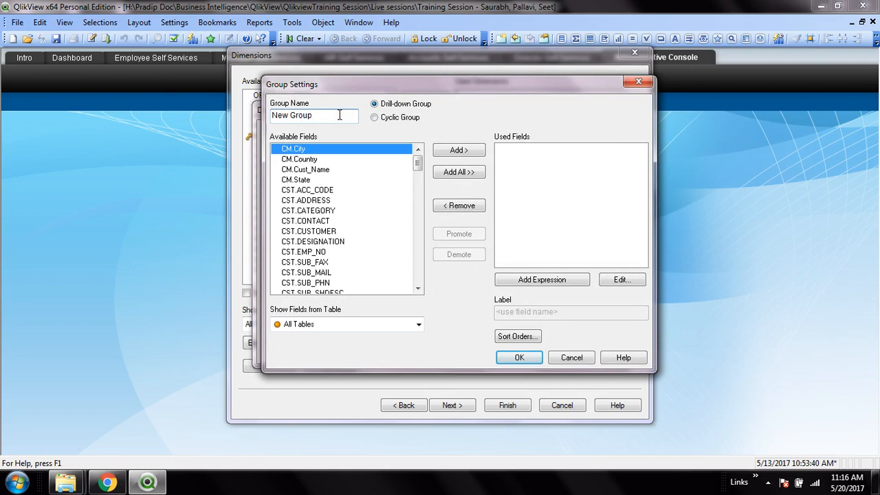
{"action": "type", "text": "TimeDimension"}
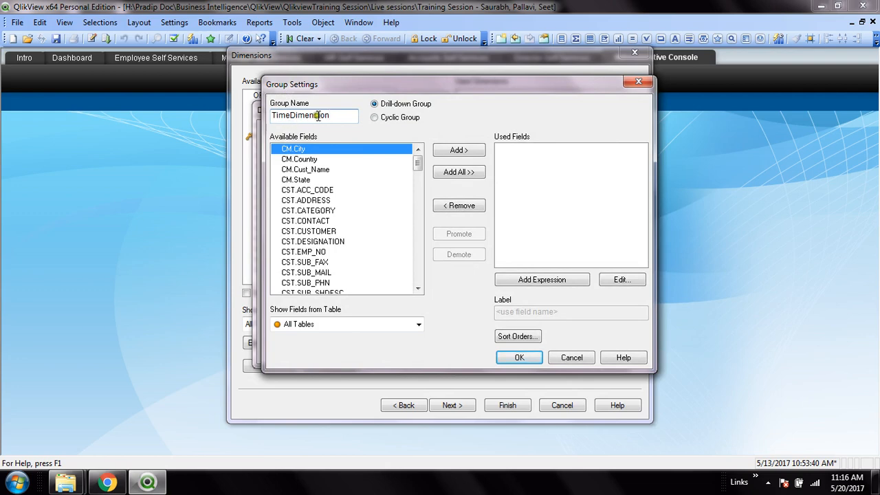
{"action": "type", "text": "Grp"}
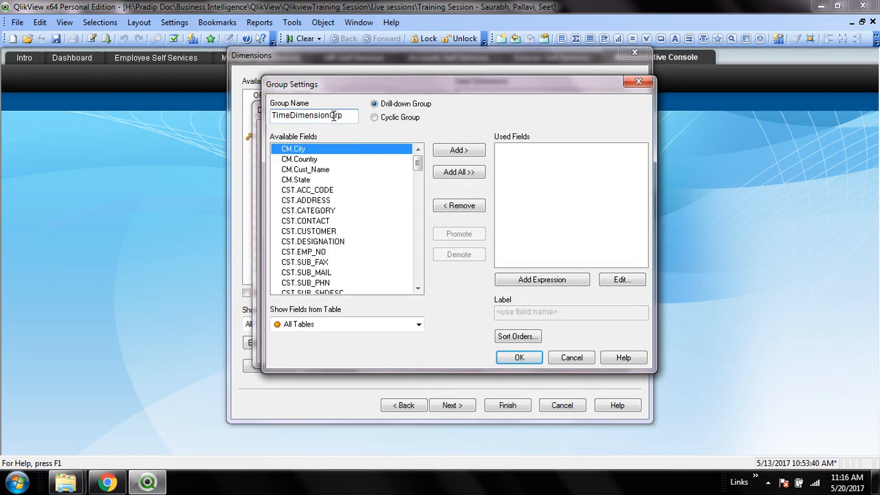
{"action": "left_click", "coordinate": [418, 325]}
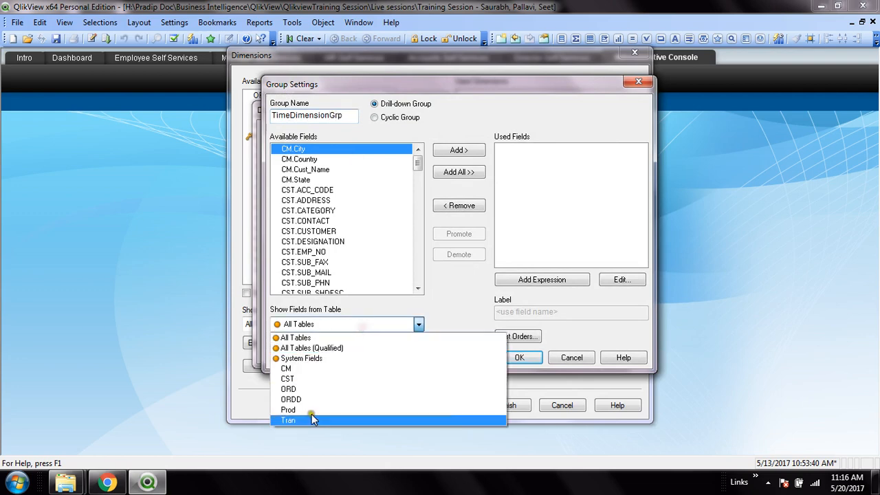
{"action": "left_click", "coordinate": [289, 421]}
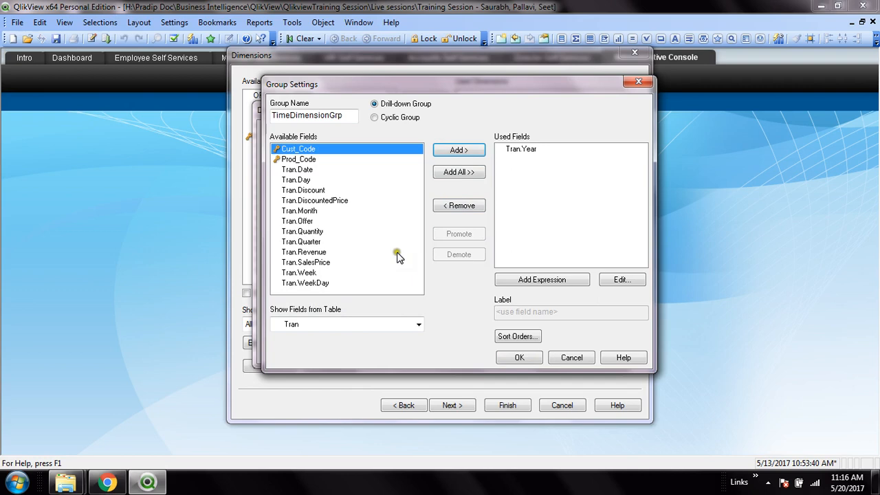
Add Tran.Quarter, Tran.Month, Tran.Week, Tran.WeekDay and Tran.Date to the group below Tran.Year
{"action": "left_click", "coordinate": [301, 242]}
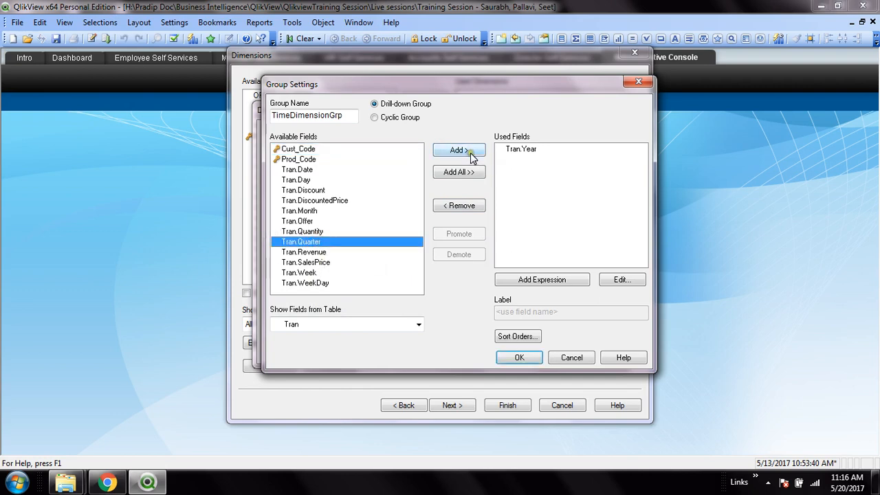
{"action": "left_click", "coordinate": [459, 149]}
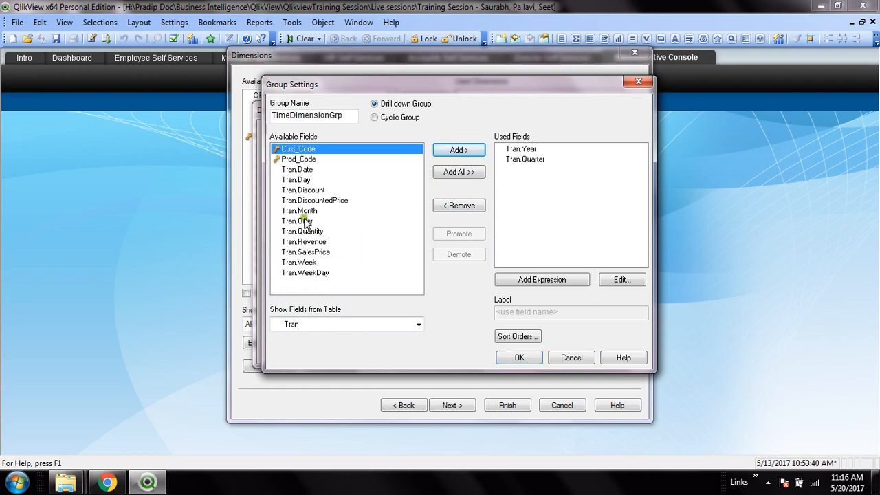
{"action": "left_click", "coordinate": [459, 150]}
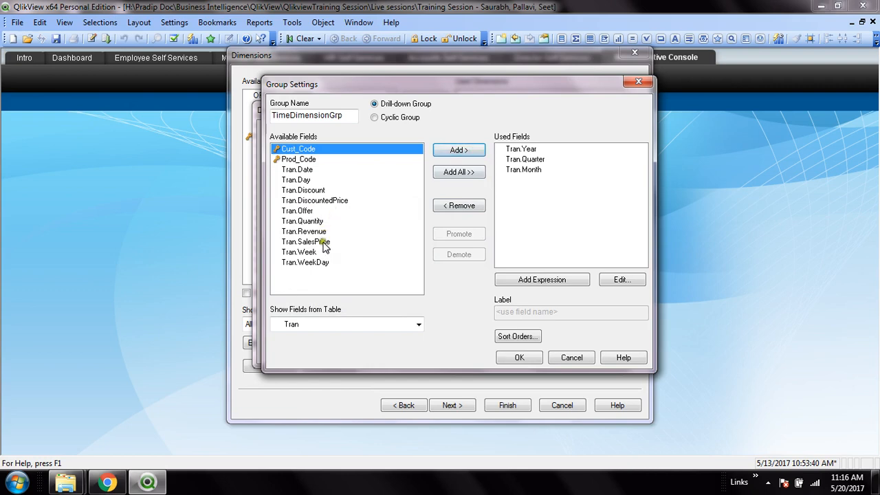
{"action": "left_click", "coordinate": [459, 150]}
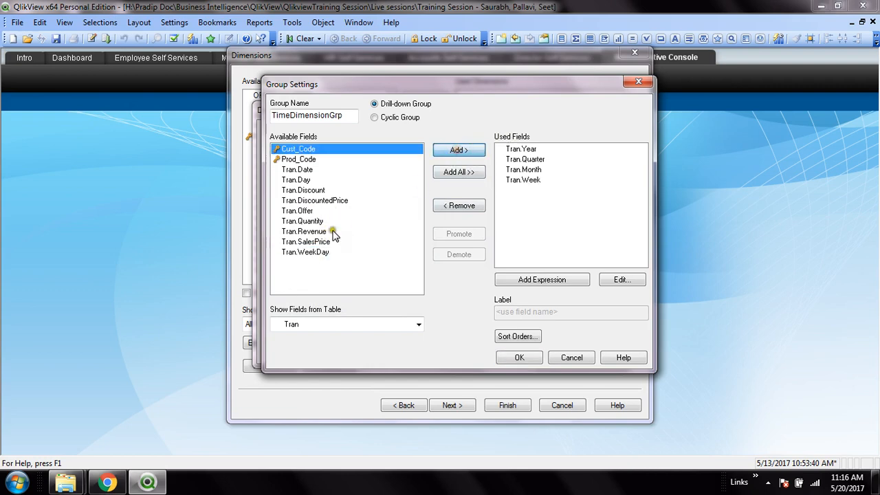
{"action": "left_click", "coordinate": [458, 150]}
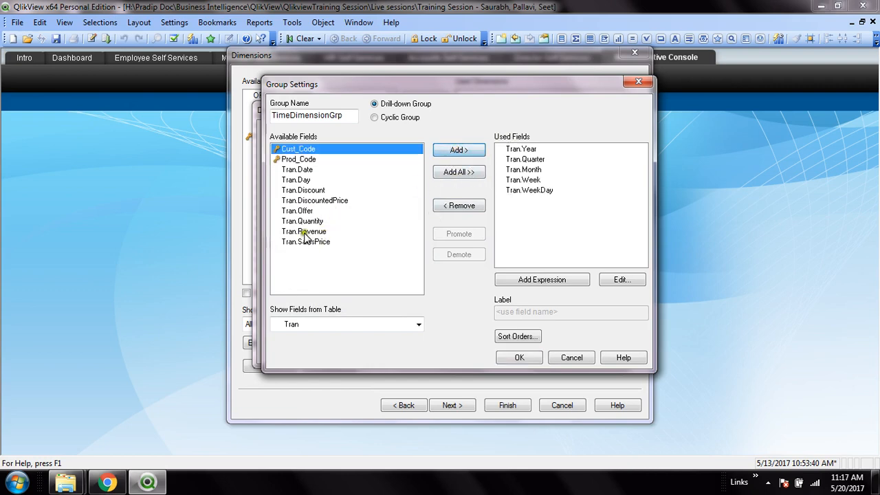
{"action": "left_click", "coordinate": [297, 171]}
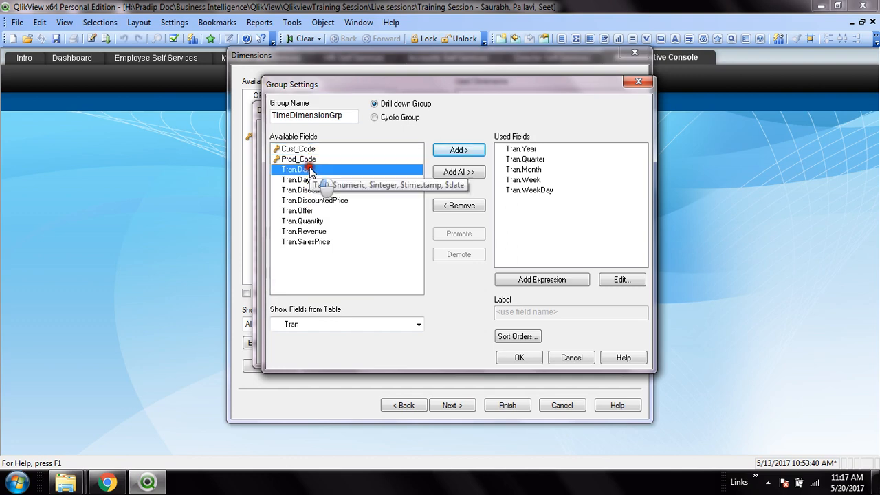
{"action": "left_click", "coordinate": [459, 150]}
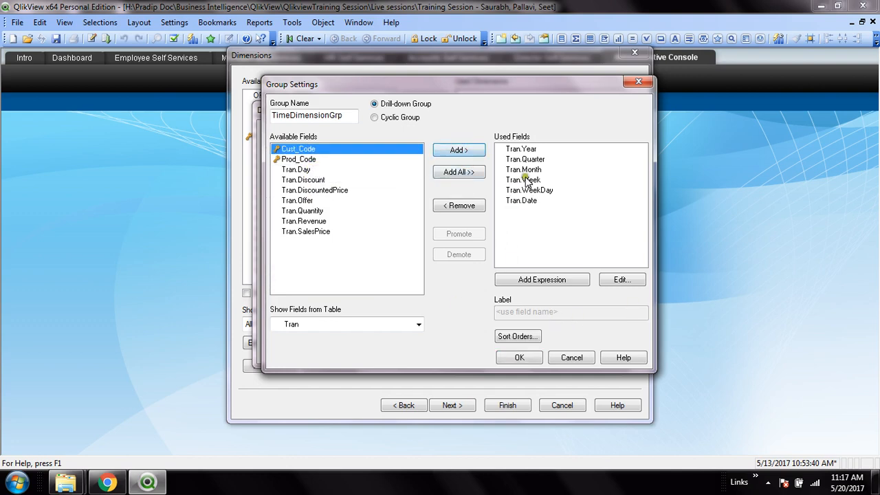
{"action": "left_click", "coordinate": [520, 149]}
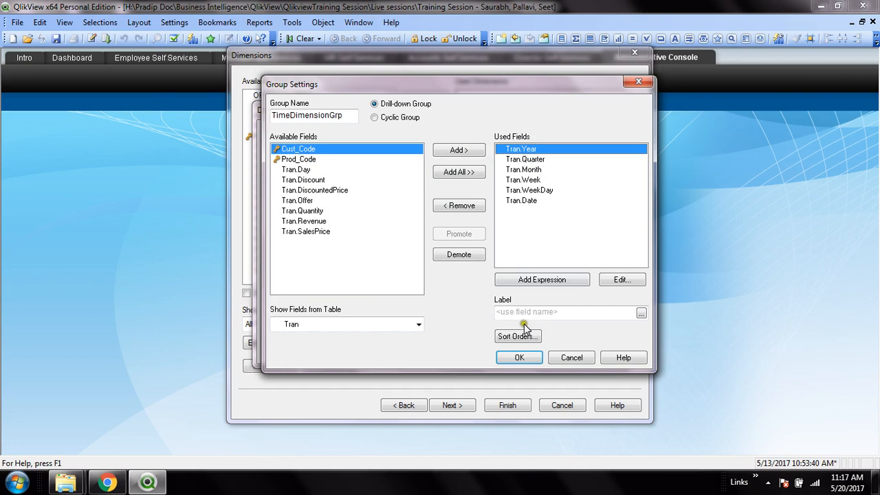
Label the Year, Quarter and Month levels of the group
{"action": "left_click", "coordinate": [564, 312]}
{"action": "type", "text": "Year"}
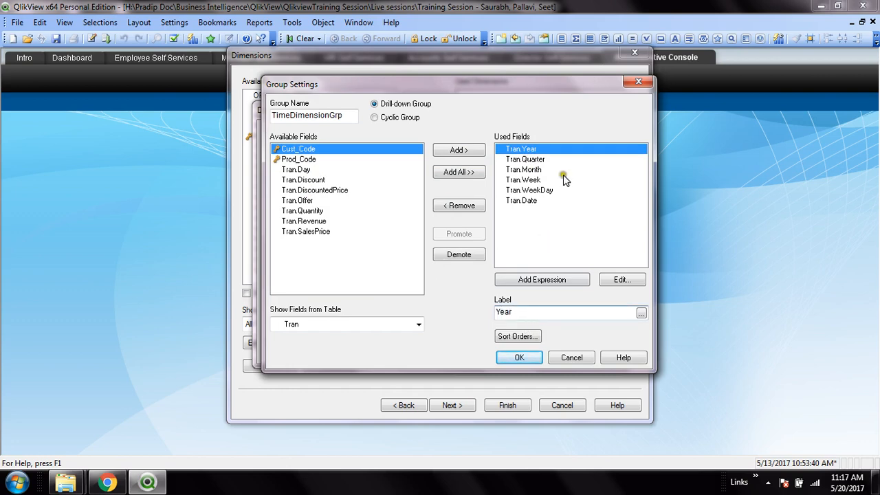
{"action": "left_click", "coordinate": [525, 160]}
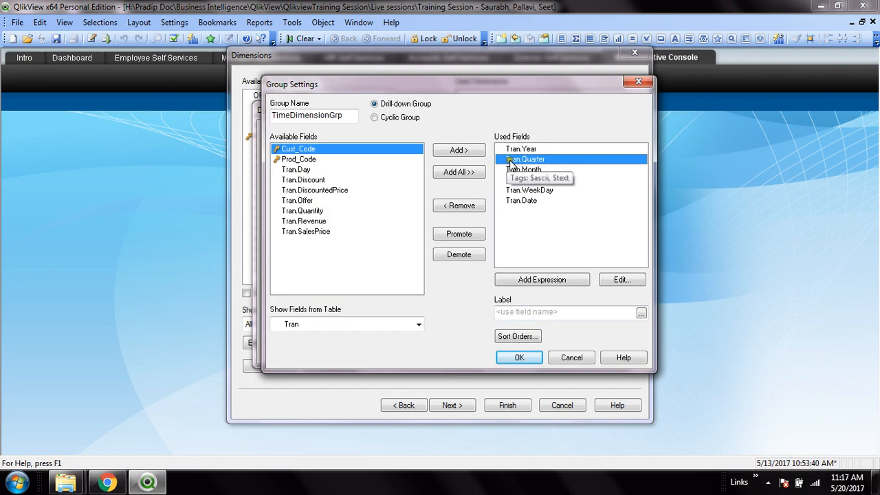
{"action": "mouse_move", "coordinate": [536, 184]}
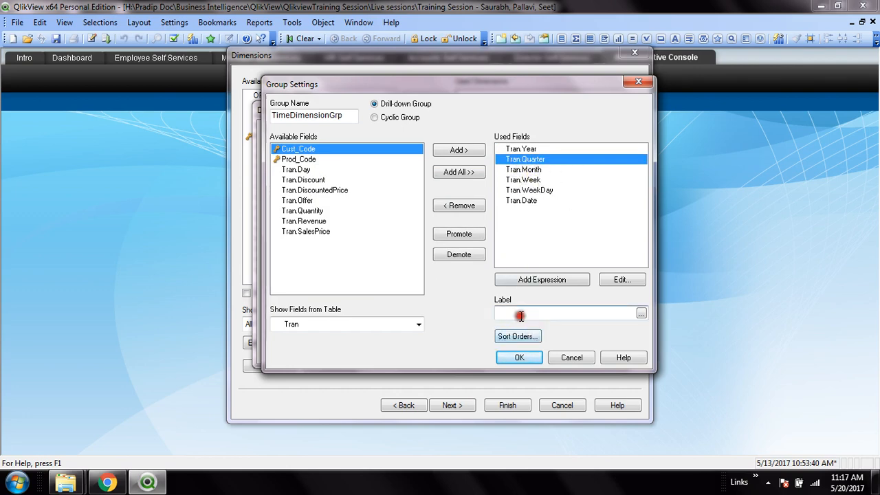
{"action": "type", "text": "Qu"}
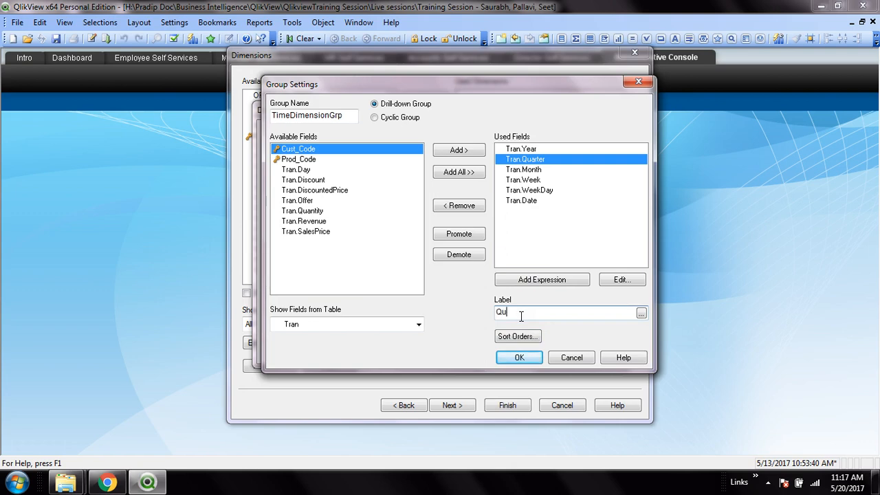
{"action": "type", "text": "arter"}
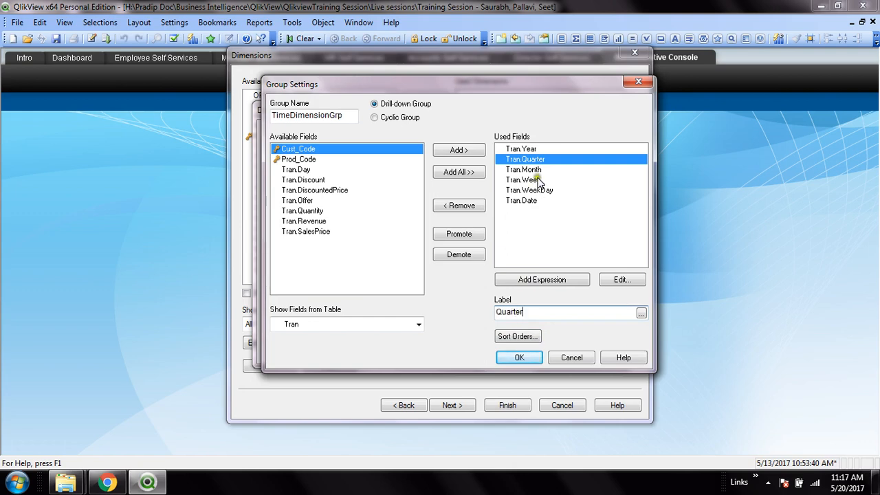
{"action": "left_click", "coordinate": [523, 169]}
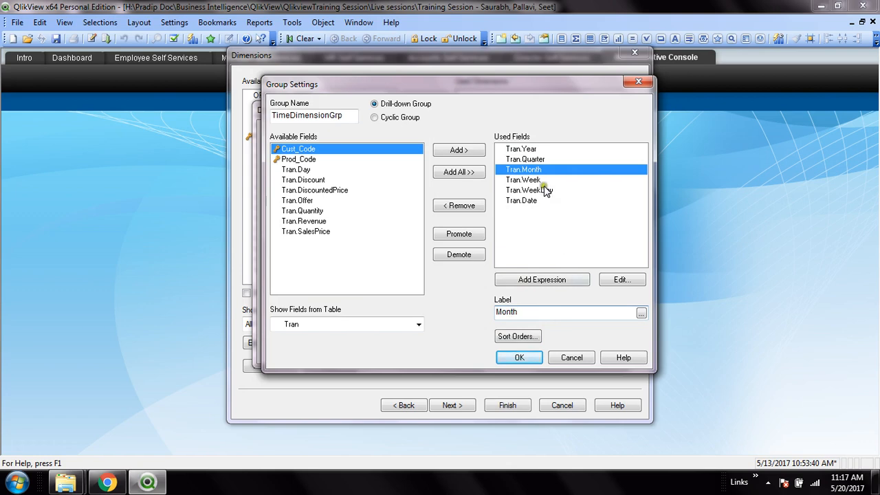
Label the Week and WeekDay ('Days') levels and save the group with OK
{"action": "left_click", "coordinate": [523, 179]}
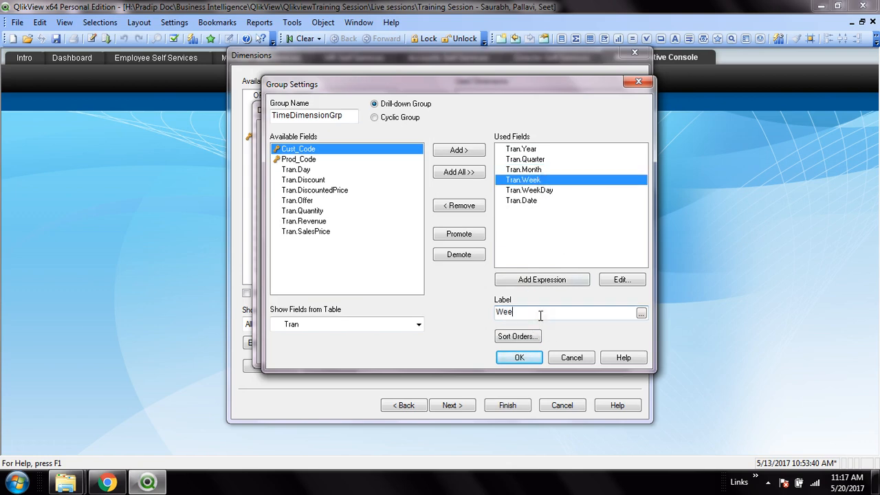
{"action": "left_click", "coordinate": [530, 189]}
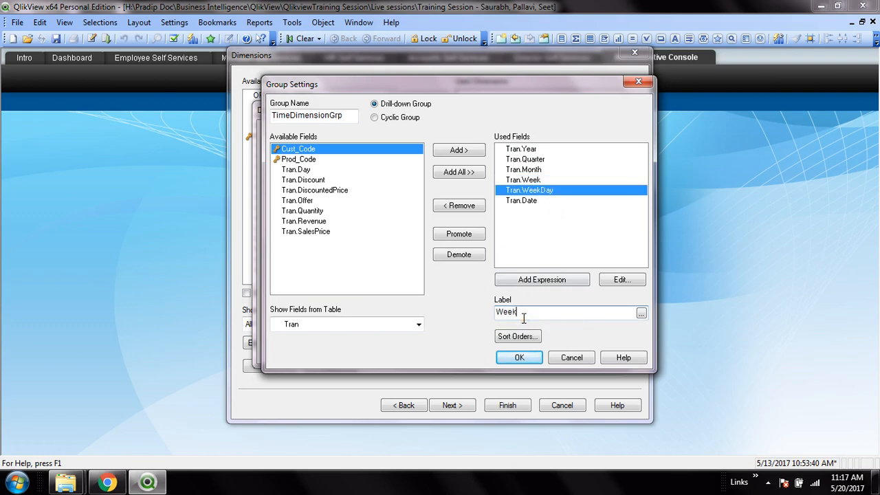
{"action": "type", "text": "Days"}
{"action": "type", "text": "Dat"}
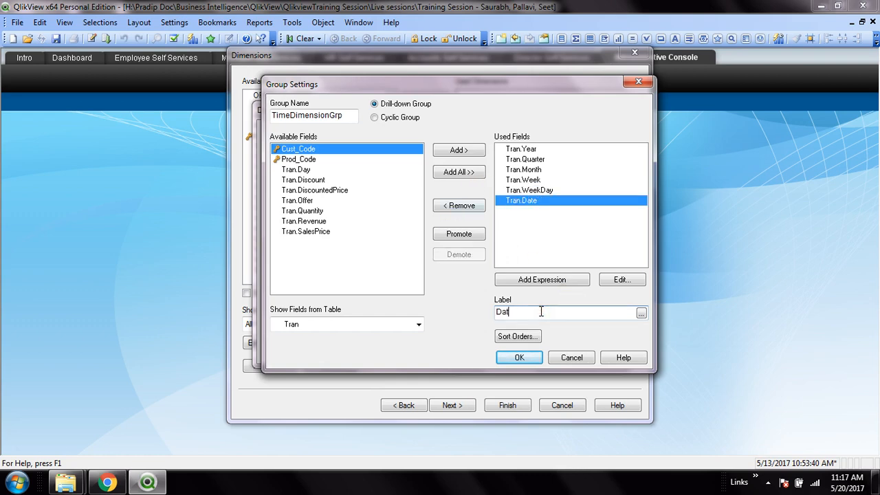
{"action": "left_click", "coordinate": [520, 358]}
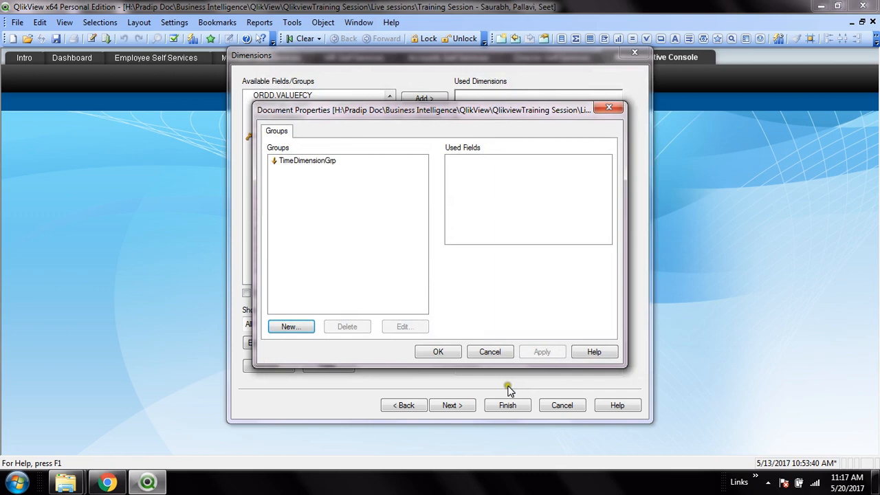
{"action": "mouse_move", "coordinate": [377, 199]}
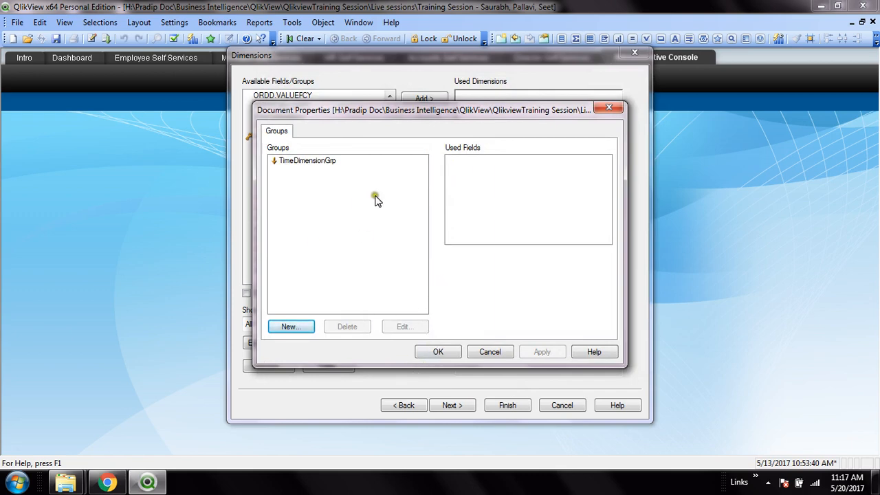
Return to Dimensions and add TimeDimensionGrp as the chart's dimension
{"action": "left_click", "coordinate": [437, 353]}
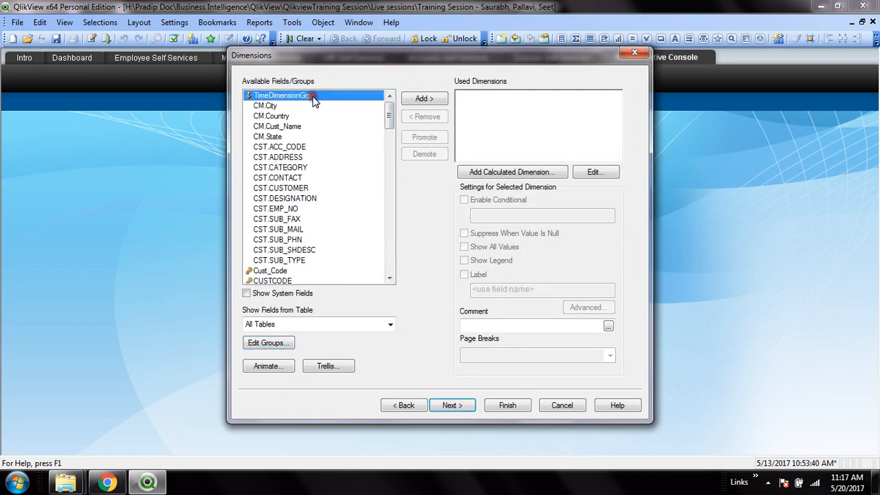
{"action": "mouse_move", "coordinate": [423, 99]}
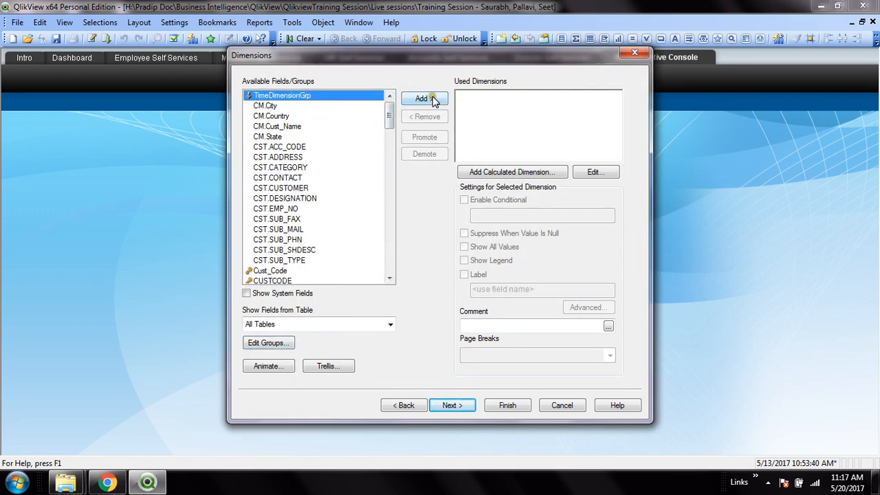
{"action": "left_click", "coordinate": [424, 99]}
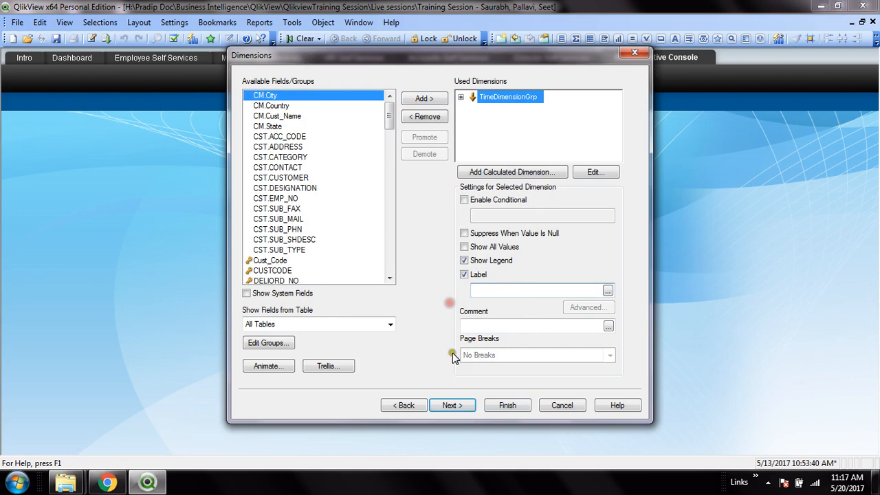
{"action": "left_click", "coordinate": [539, 290]}
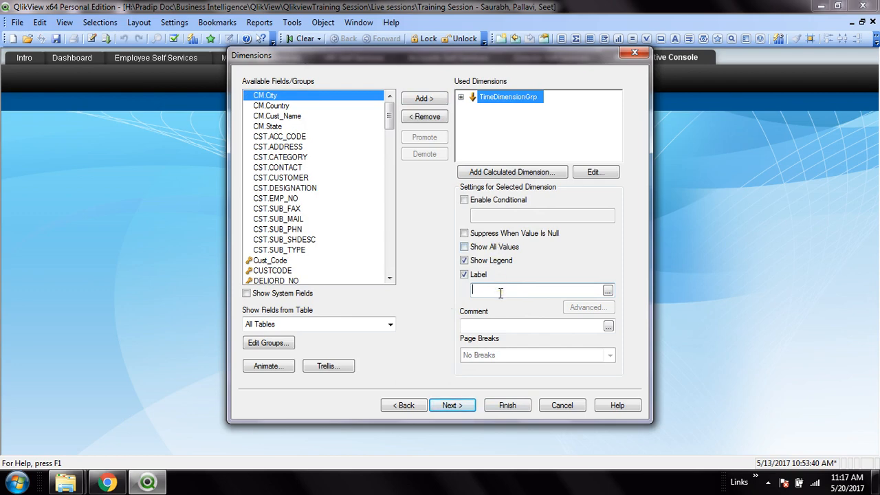
Give the dimension the label 'Time' and continue to the expression editor
{"action": "type", "text": "TimeStan"}
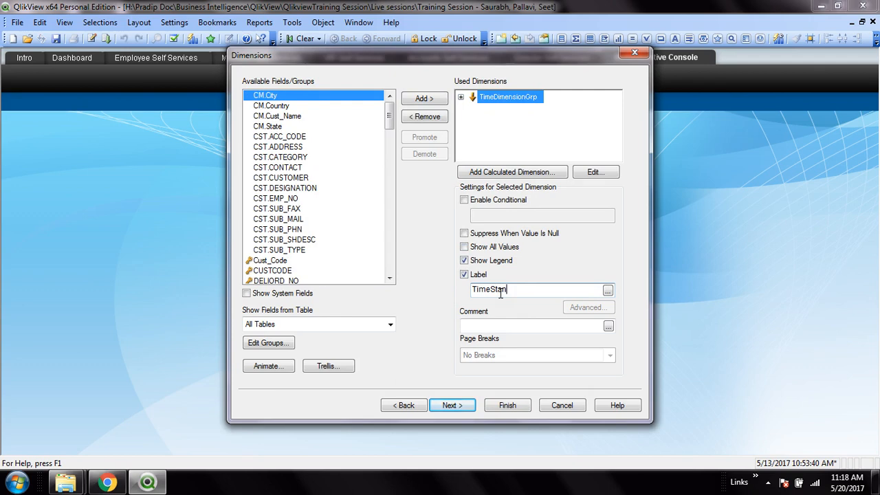
{"action": "type", "text": "mp"}
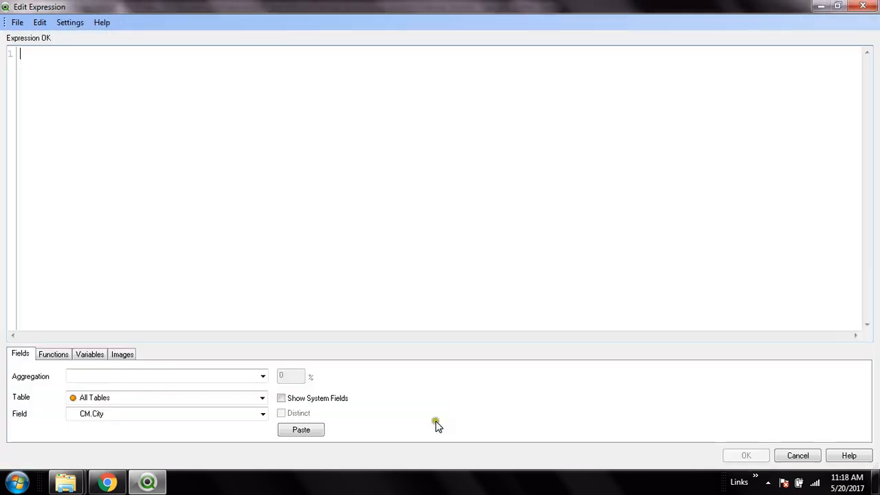
Define the expression sum(Tran.Revenue) labelled Revenue with values shown on data points
{"action": "type", "text": "sum()"}
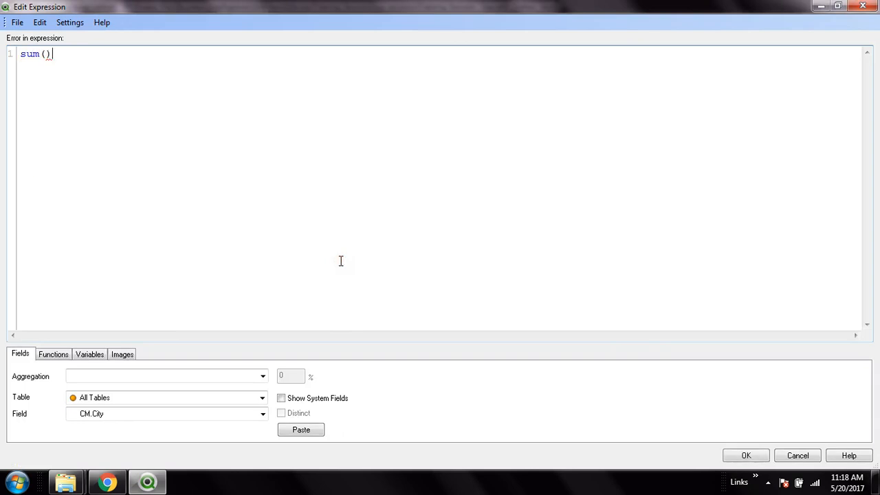
{"action": "type", "text": "tran"}
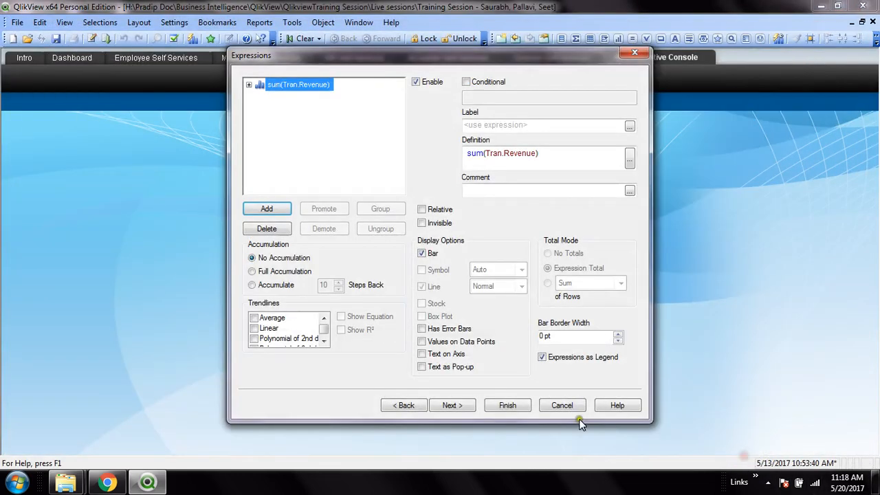
{"action": "left_click", "coordinate": [543, 125]}
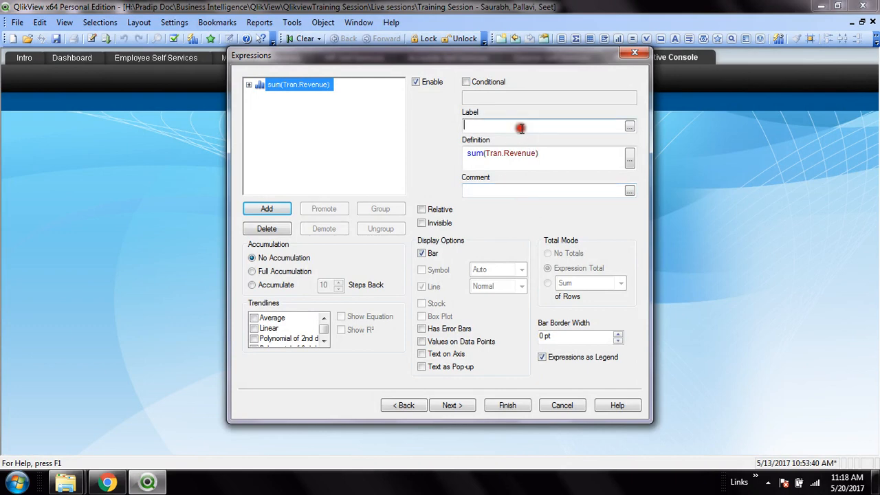
{"action": "type", "text": "Revenue"}
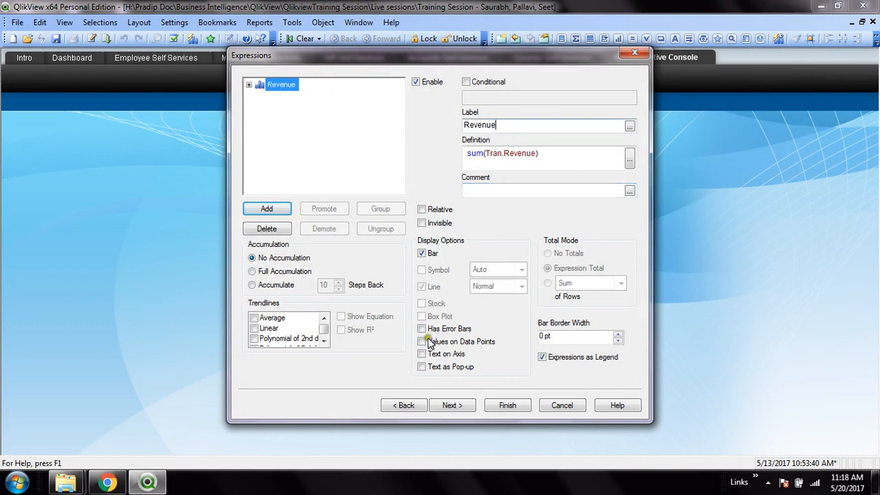
{"action": "left_click", "coordinate": [422, 341]}
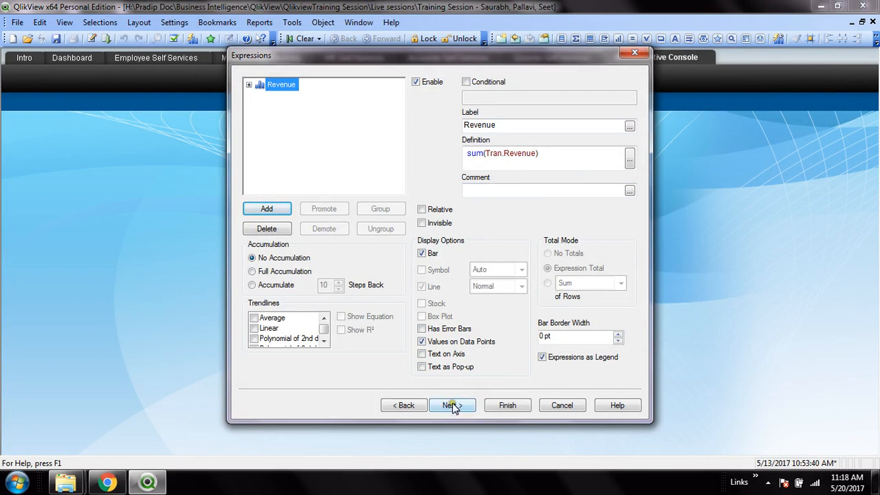
{"action": "left_click", "coordinate": [452, 404]}
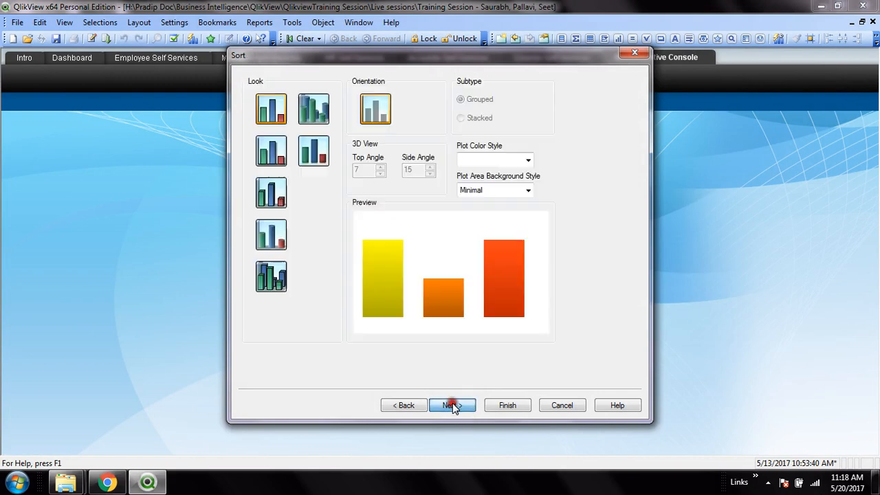
Keep default Sort, Style and Presentation settings and enable Show Grid on the axes
{"action": "left_click", "coordinate": [448, 404]}
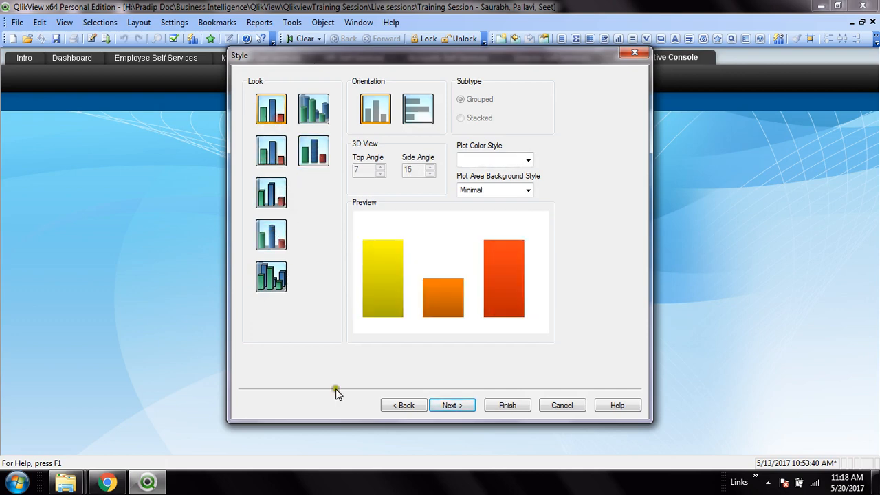
{"action": "left_click", "coordinate": [451, 404]}
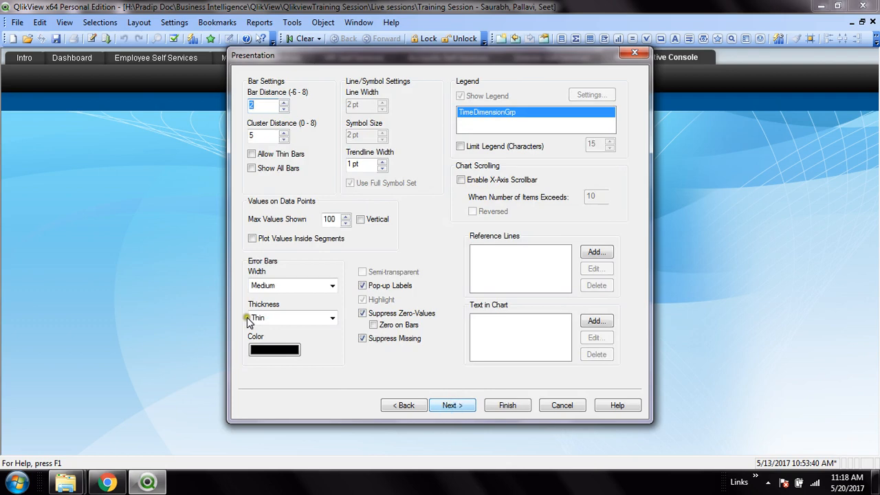
{"action": "left_click", "coordinate": [451, 404]}
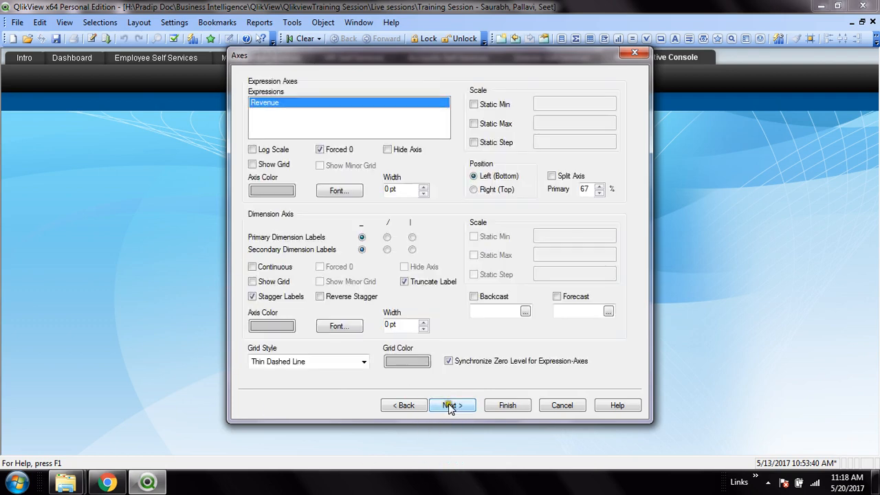
{"action": "left_click", "coordinate": [253, 163]}
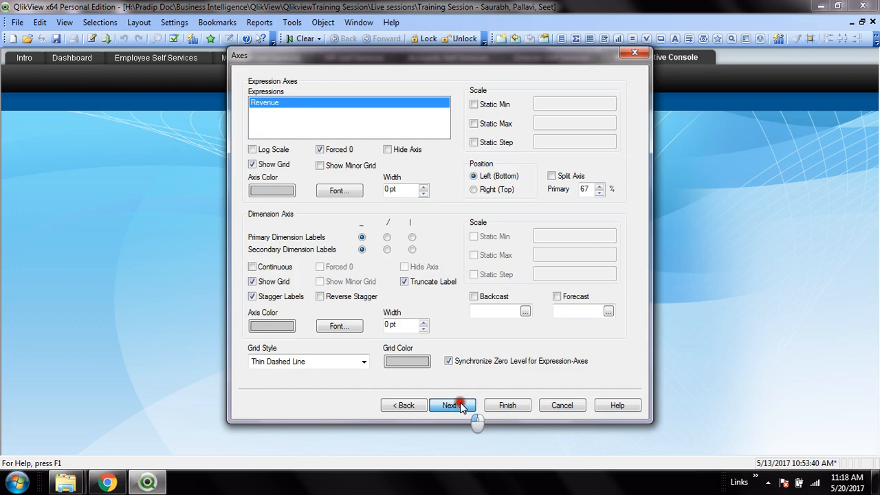
{"action": "left_click", "coordinate": [453, 404]}
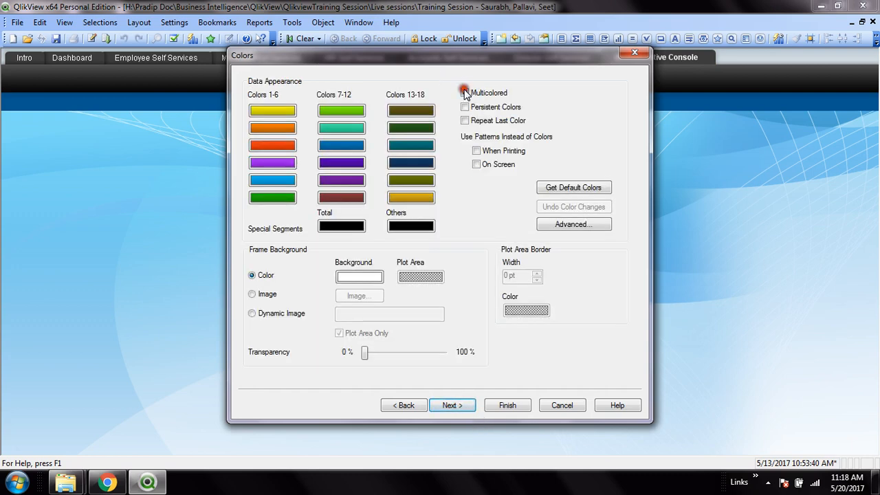
Enable multicolored bars and format Revenue as integers, continuing past the layout step
{"action": "left_click", "coordinate": [464, 92]}
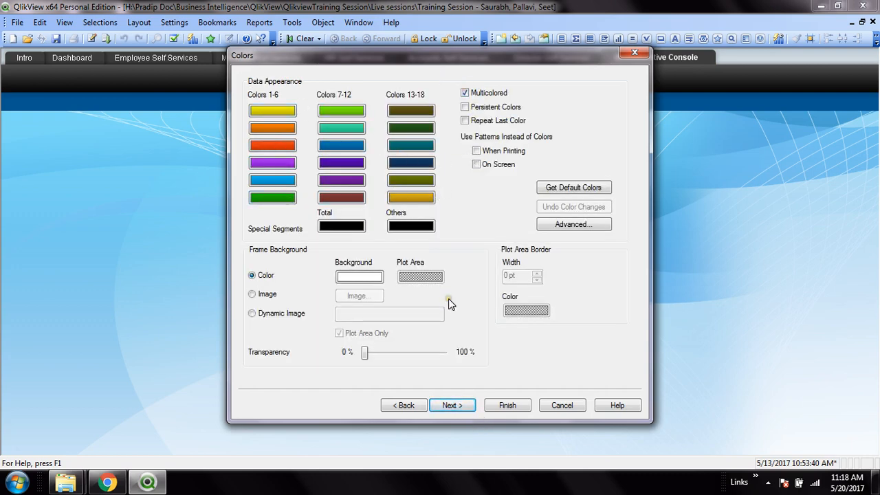
{"action": "left_click", "coordinate": [452, 404]}
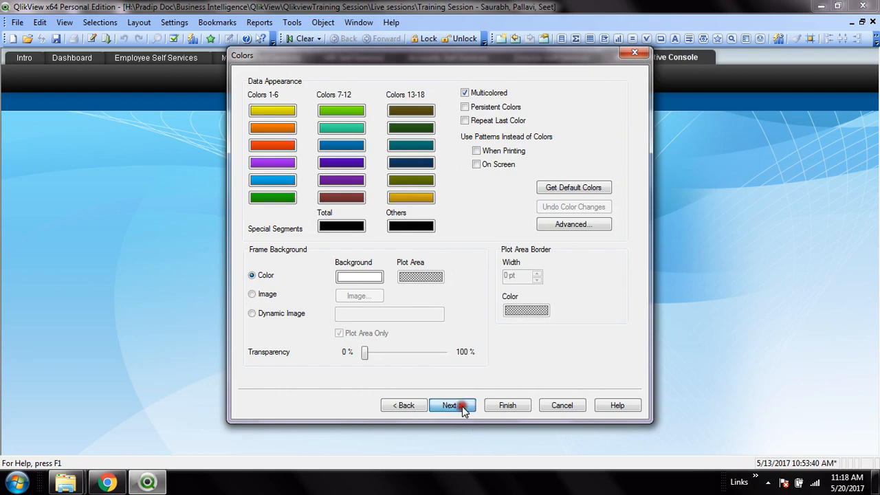
{"action": "left_click", "coordinate": [451, 404]}
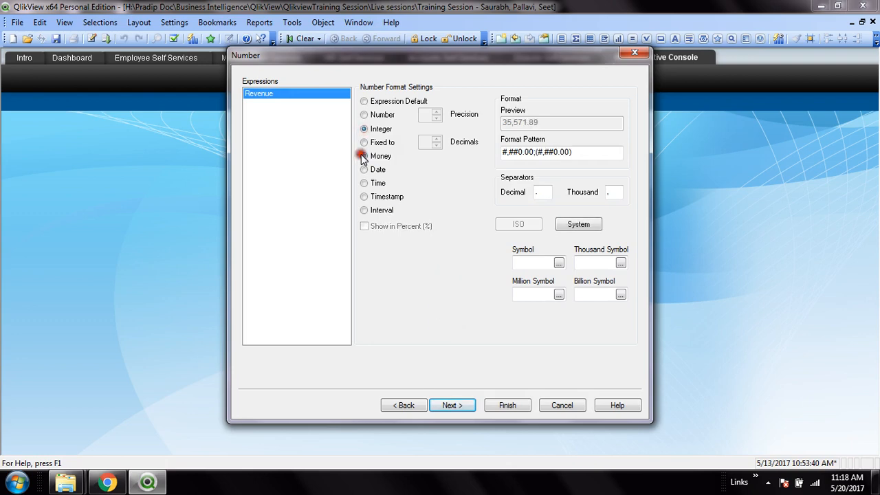
{"action": "left_click", "coordinate": [364, 130]}
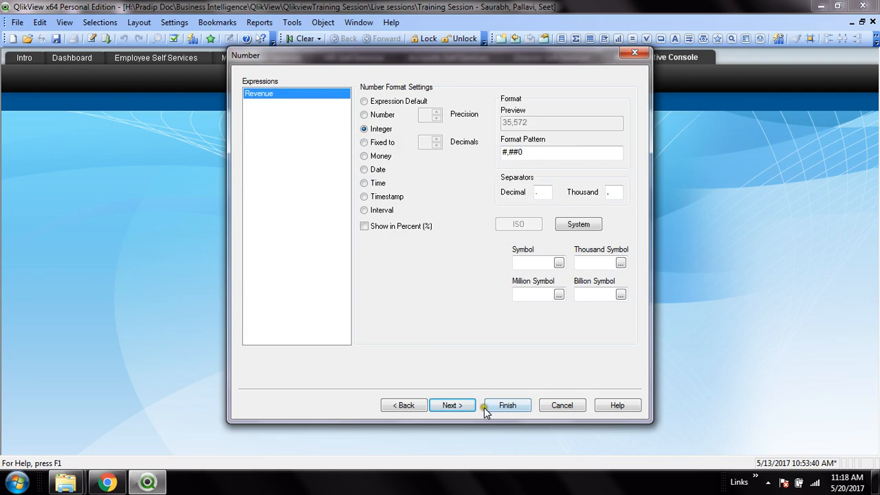
{"action": "left_click", "coordinate": [451, 404]}
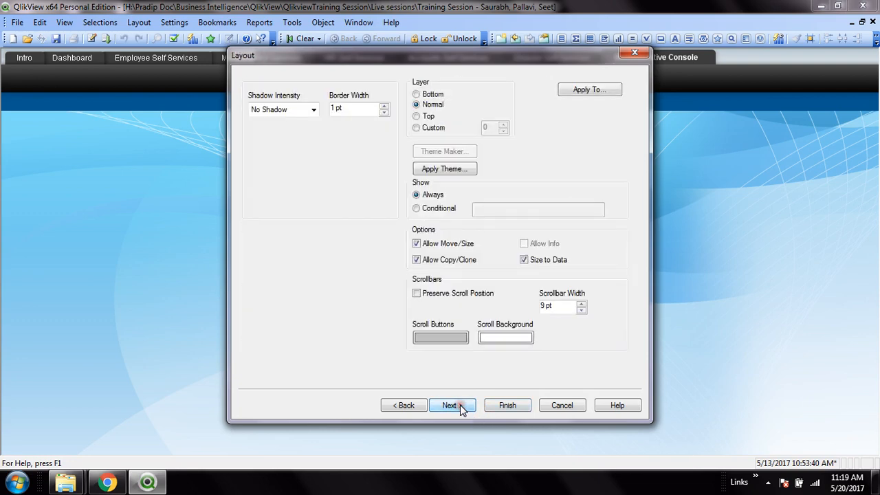
Enter 'Revenue trend' as the chart's Title Text and finish the wizard
{"action": "left_click", "coordinate": [448, 404]}
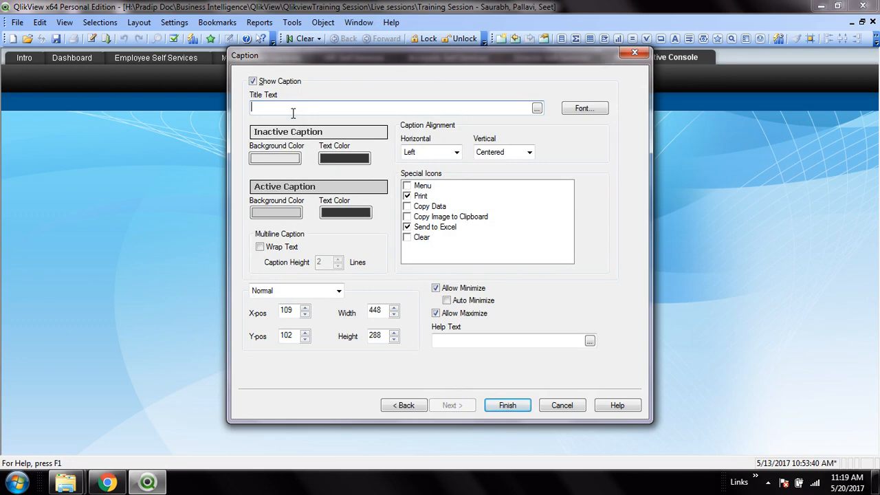
{"action": "type", "text": "Reve"}
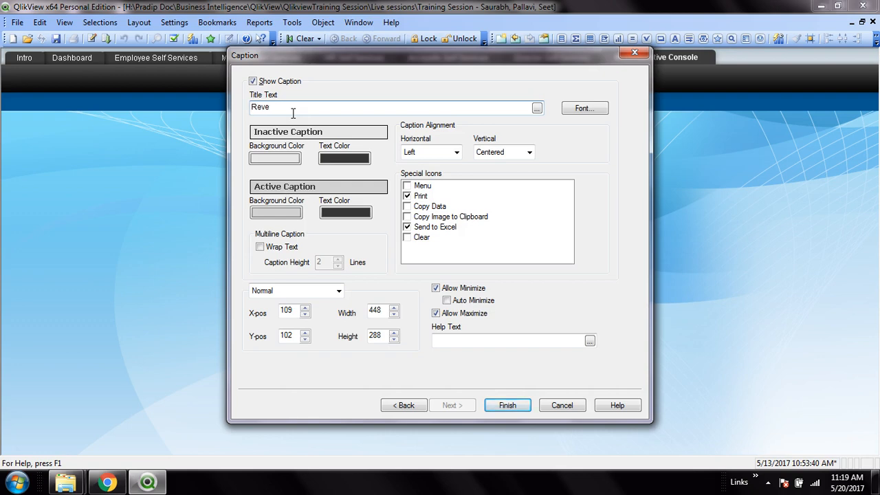
{"action": "type", "text": "nue t"}
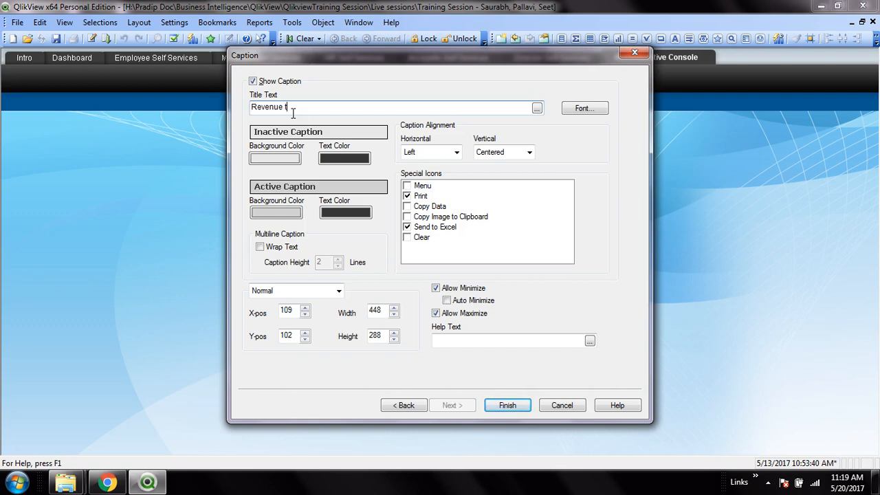
{"action": "type", "text": "rend"}
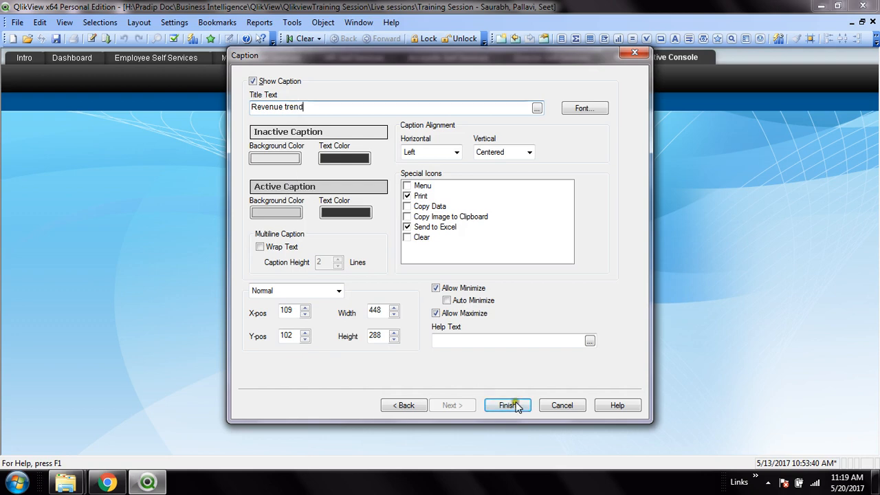
{"action": "left_click", "coordinate": [507, 405]}
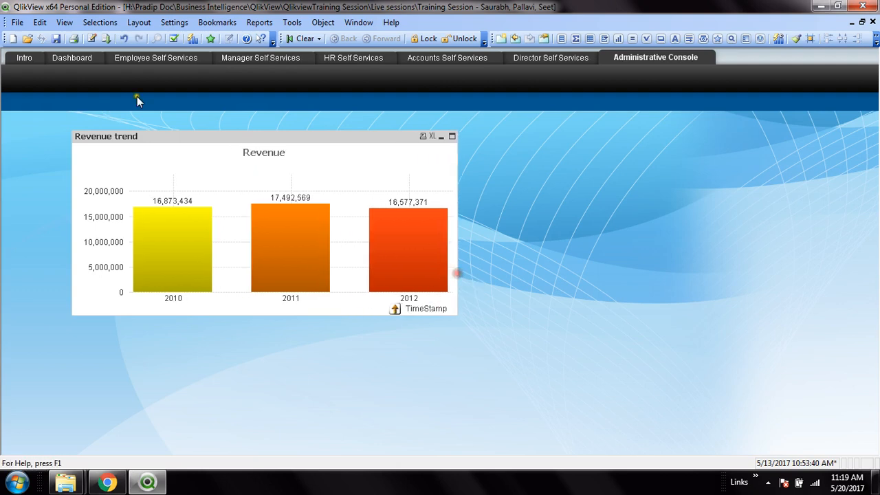
Drag the chart to the sheet's top-left corner and enlarge it from the bottom-right
{"action": "left_click_drag", "start_coordinate": [106, 136], "coordinate": [131, 79]}
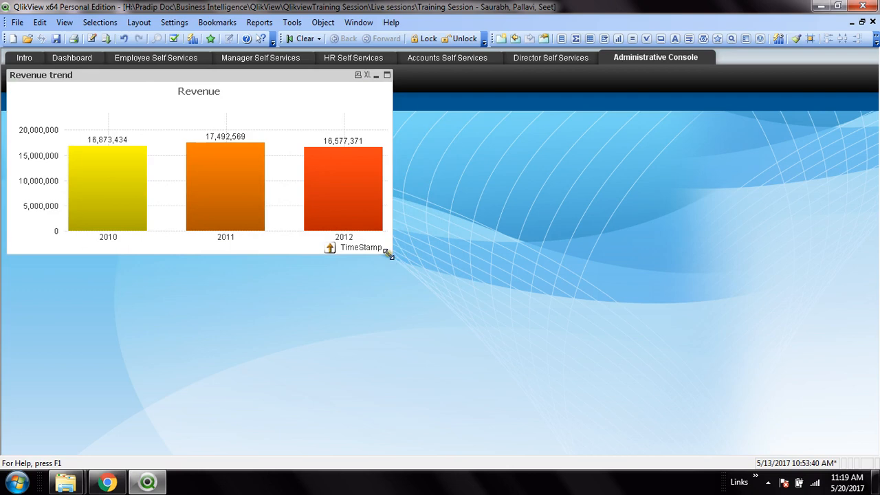
{"action": "left_click_drag", "start_coordinate": [388, 250], "coordinate": [443, 268]}
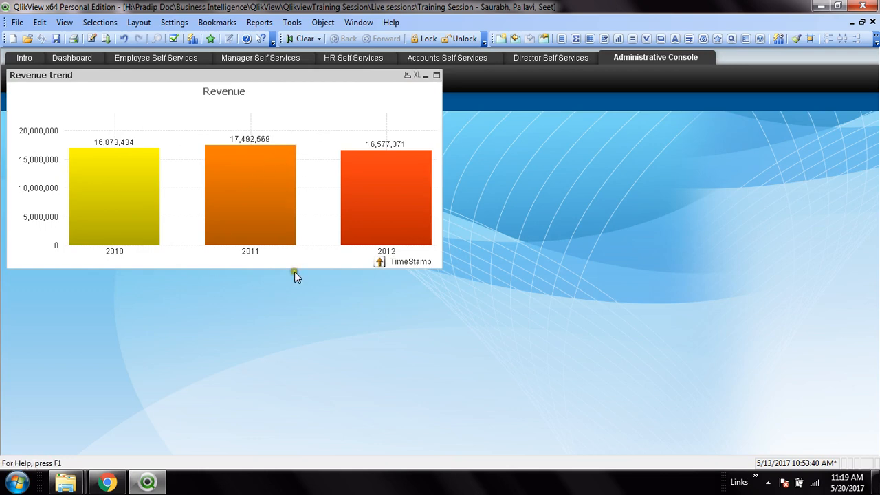
{"action": "mouse_move", "coordinate": [415, 325]}
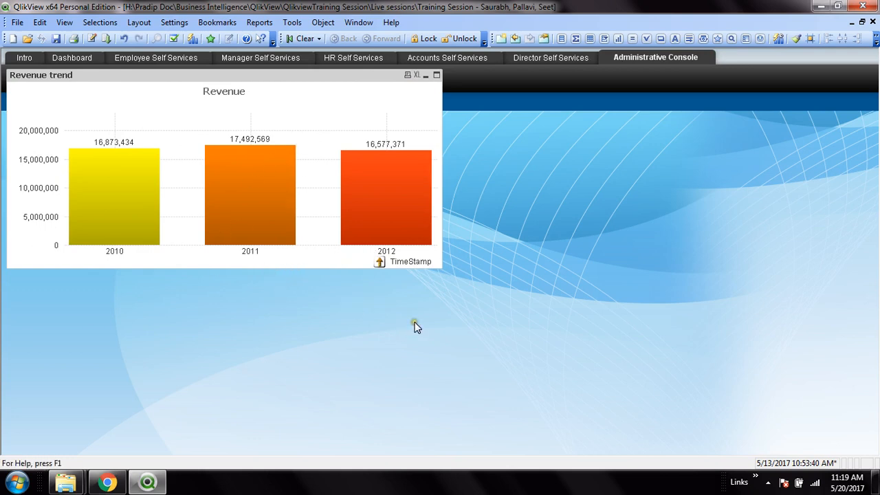
{"action": "mouse_move", "coordinate": [209, 215]}
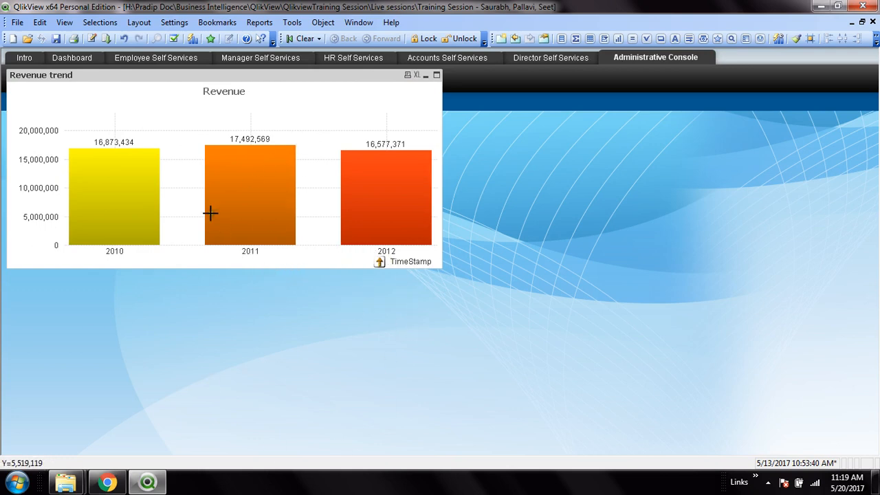
{"action": "mouse_move", "coordinate": [388, 282]}
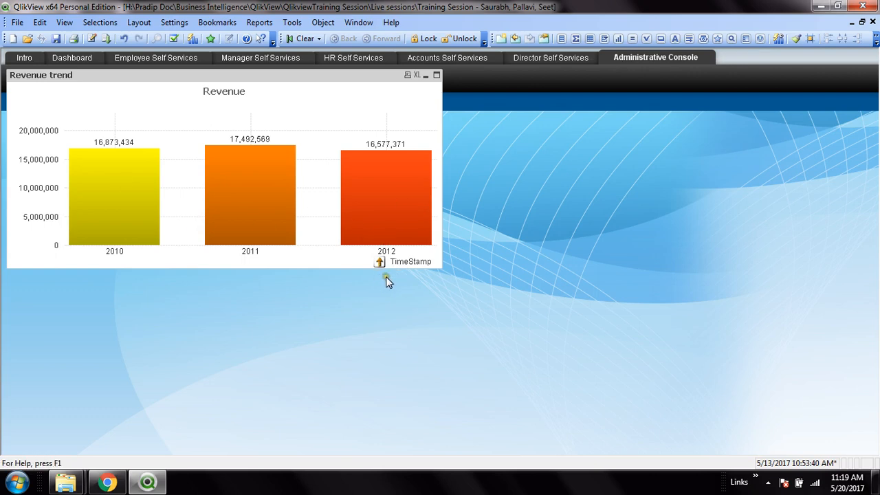
{"action": "mouse_move", "coordinate": [289, 173]}
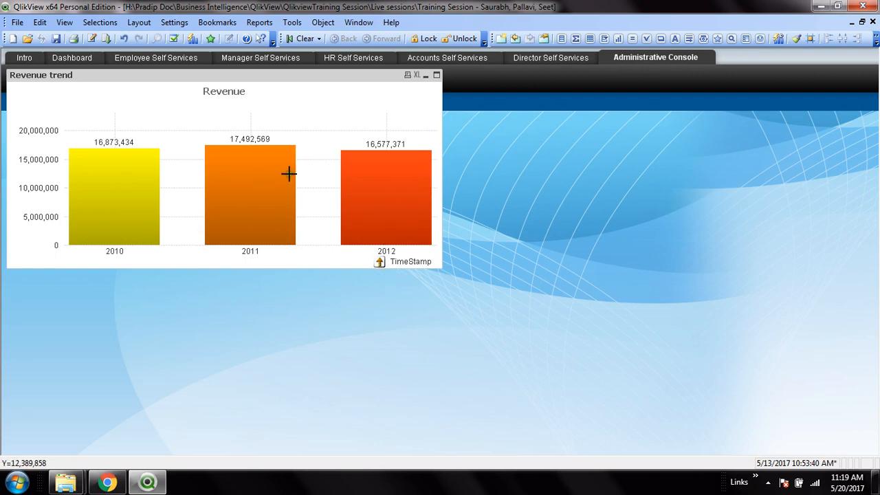
{"action": "mouse_move", "coordinate": [278, 221]}
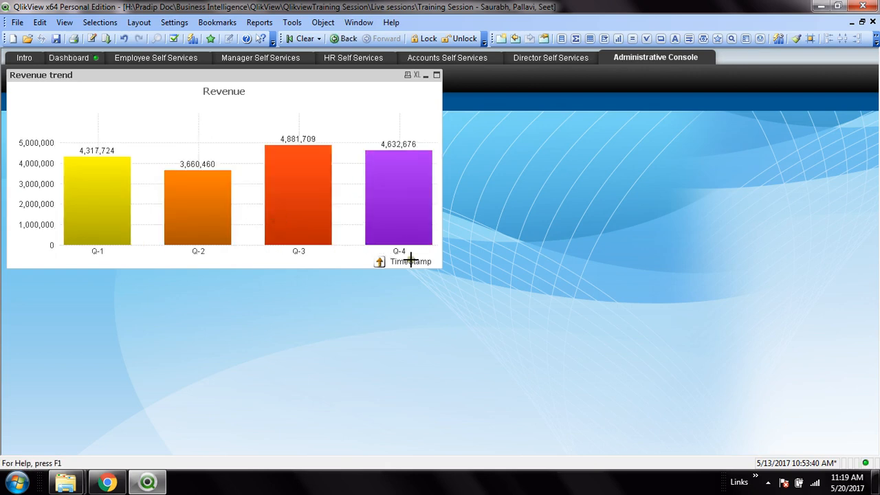
{"action": "mouse_move", "coordinate": [189, 220]}
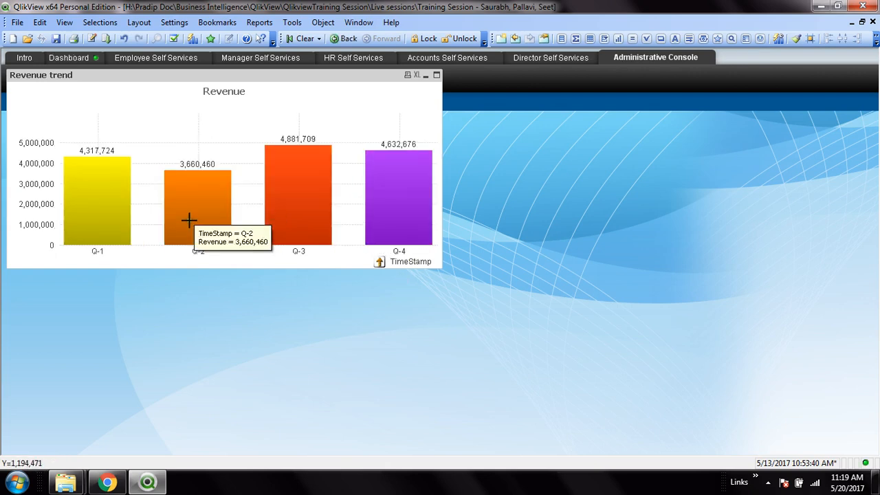
{"action": "mouse_move", "coordinate": [453, 209]}
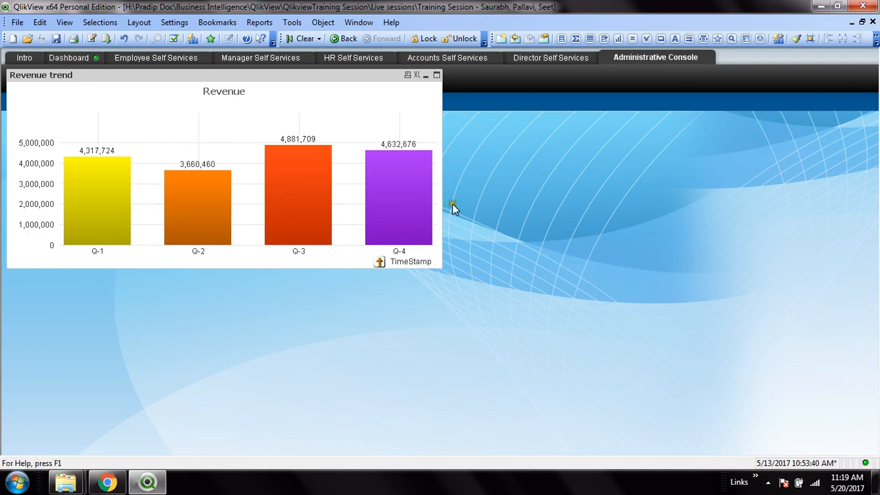
{"action": "mouse_move", "coordinate": [346, 233]}
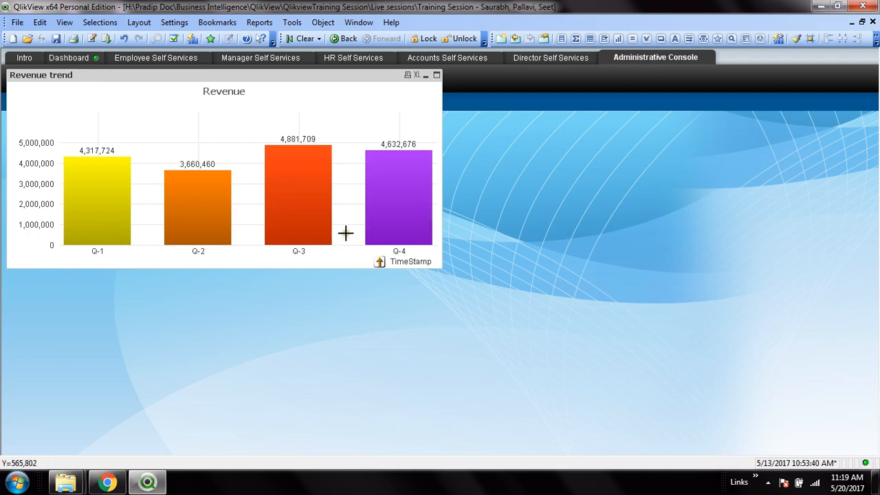
{"action": "mouse_move", "coordinate": [419, 256]}
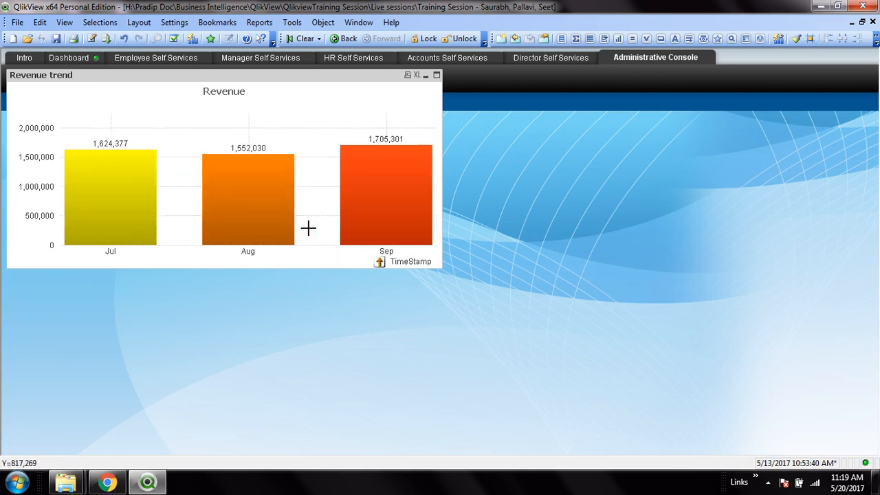
{"action": "mouse_move", "coordinate": [325, 291]}
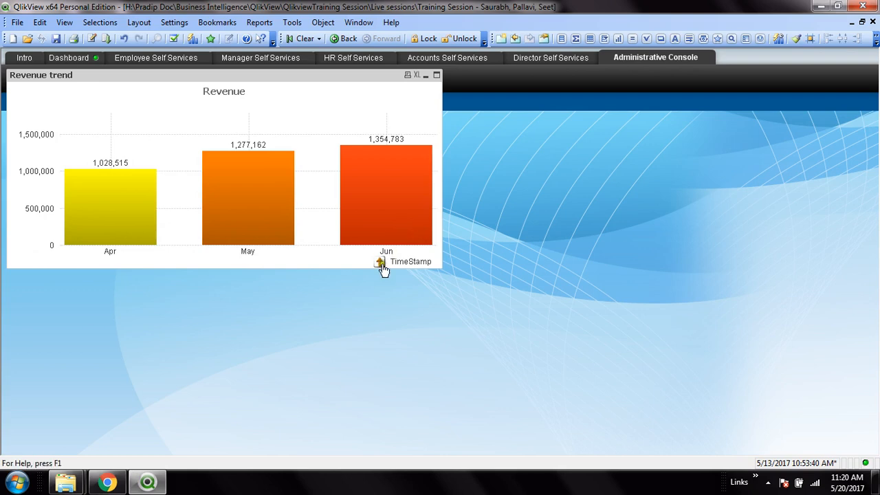
Drill back up from months to the quarterly revenue Q-1 to Q-4
{"action": "left_click", "coordinate": [379, 261]}
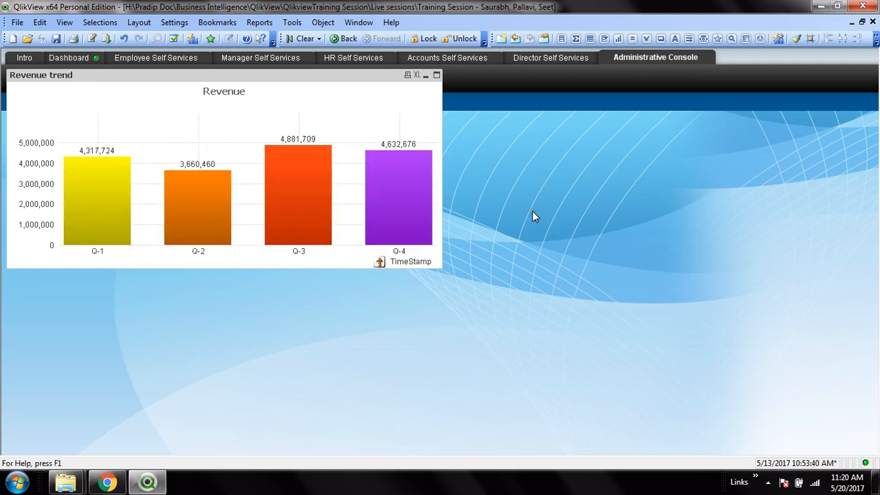
{"action": "mouse_move", "coordinate": [90, 223]}
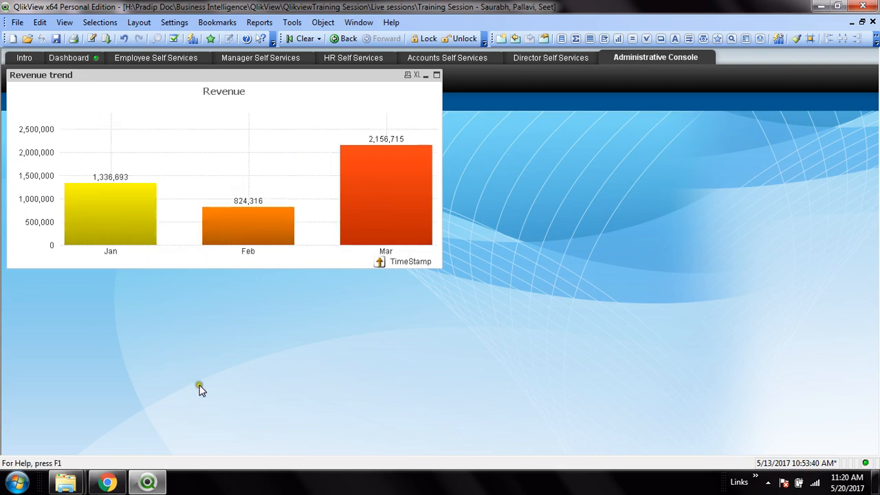
{"action": "mouse_move", "coordinate": [121, 226]}
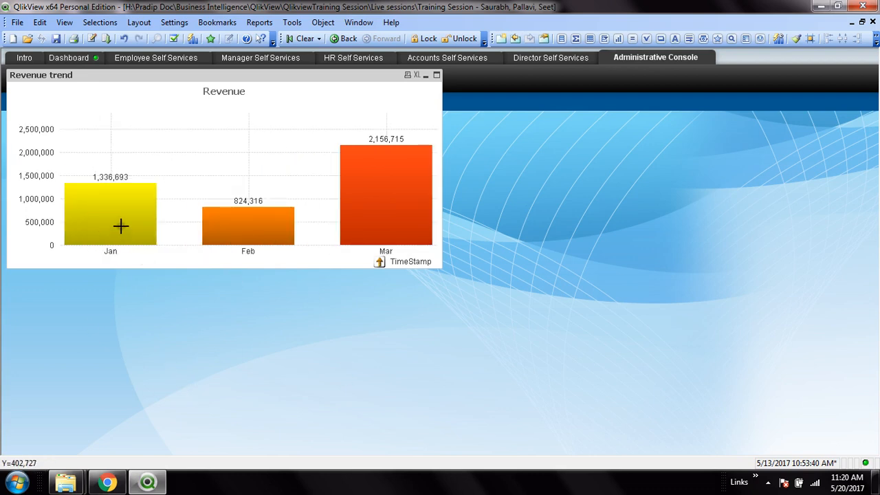
{"action": "mouse_move", "coordinate": [384, 248]}
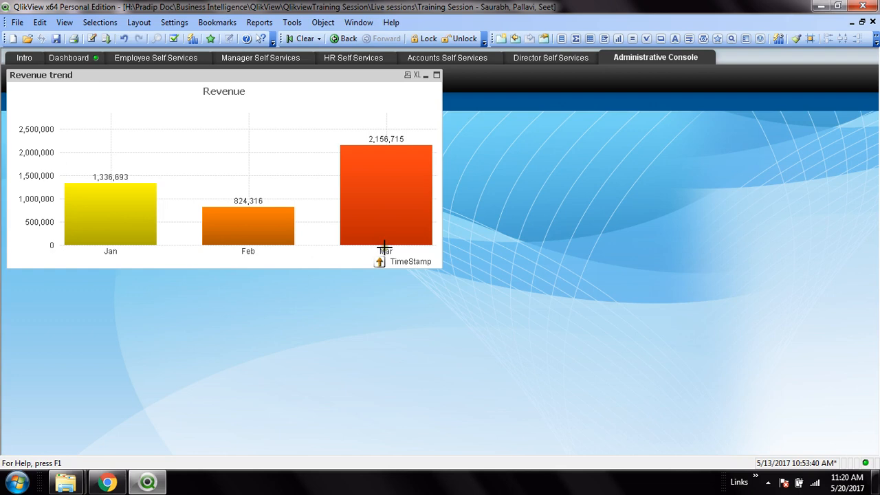
{"action": "mouse_move", "coordinate": [316, 275]}
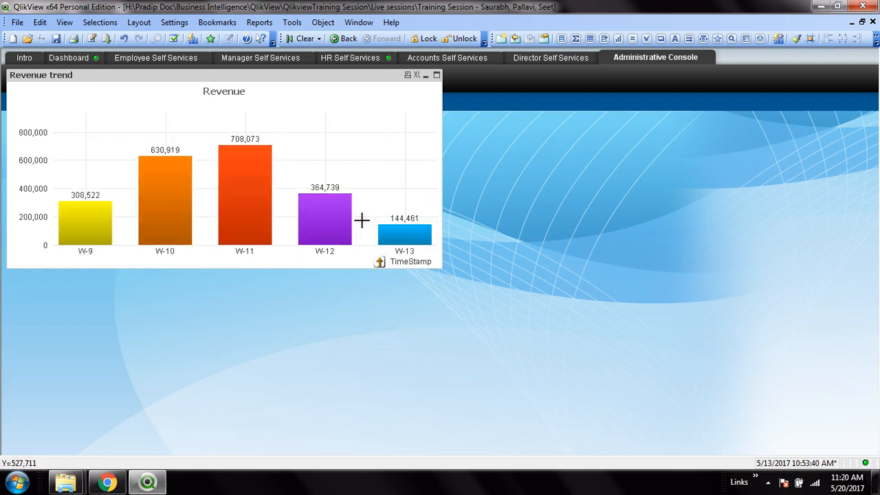
{"action": "mouse_move", "coordinate": [413, 278]}
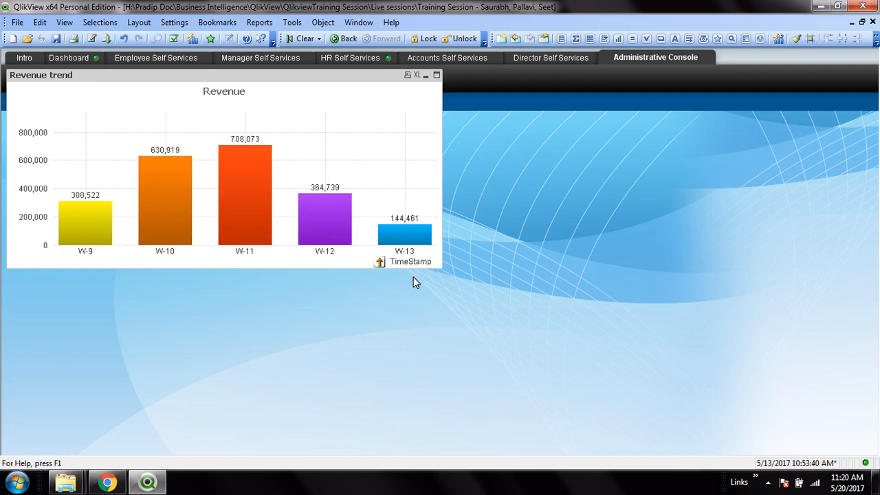
{"action": "mouse_move", "coordinate": [412, 305]}
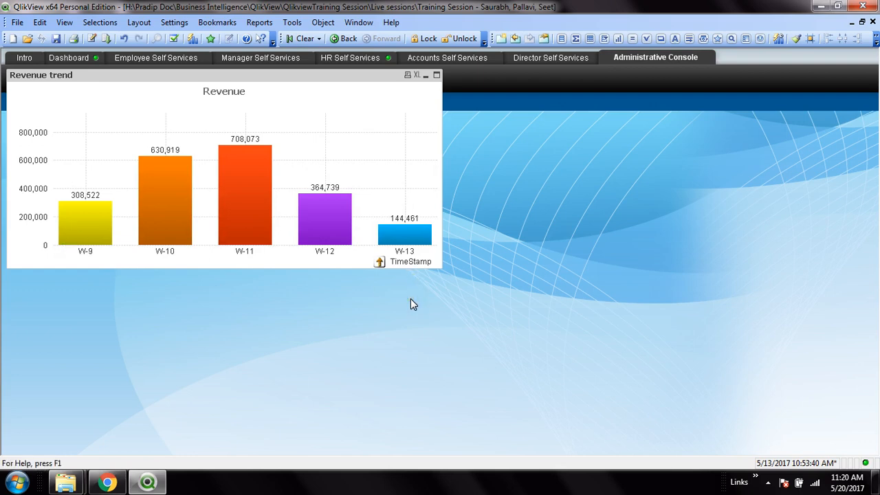
{"action": "mouse_move", "coordinate": [135, 294]}
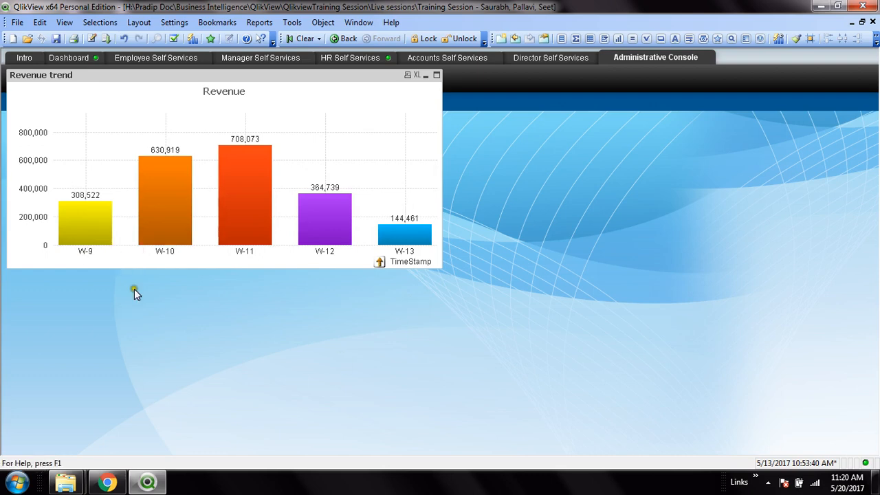
{"action": "mouse_move", "coordinate": [88, 255]}
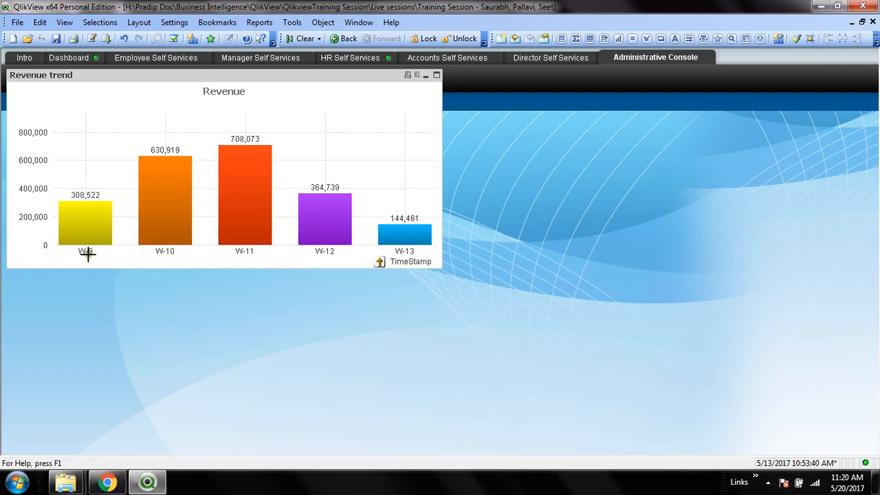
{"action": "mouse_move", "coordinate": [123, 369]}
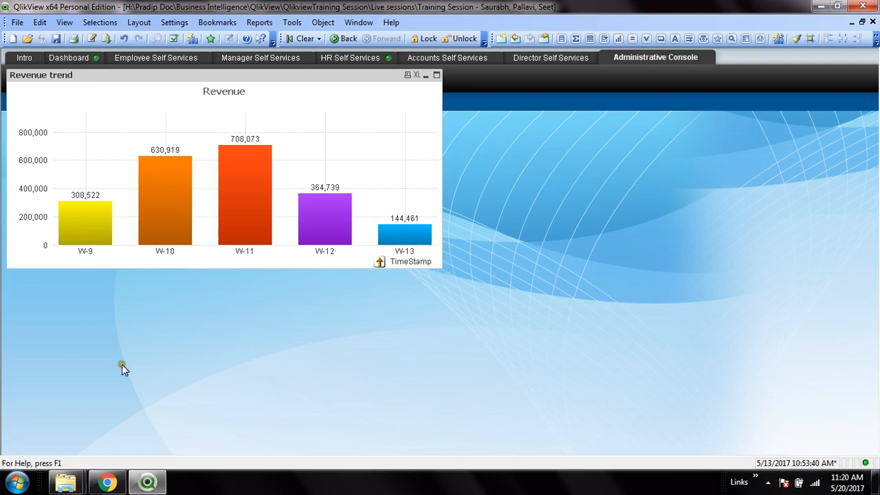
{"action": "mouse_move", "coordinate": [388, 281]}
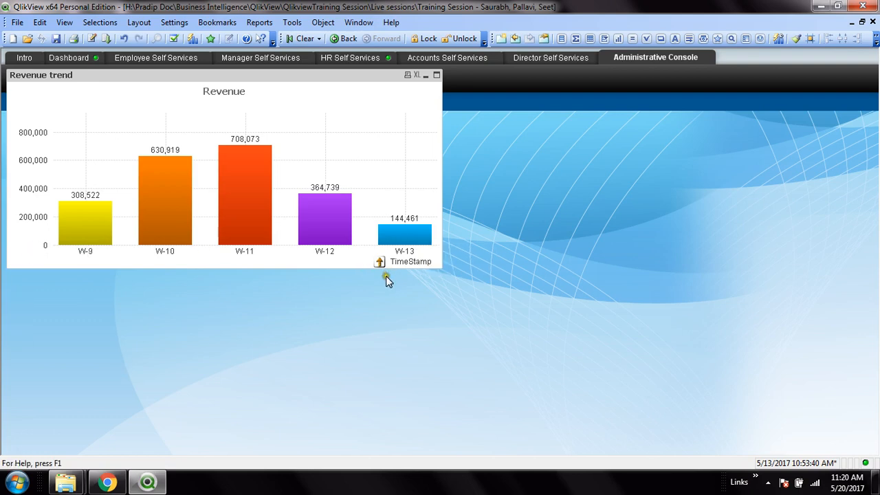
{"action": "mouse_move", "coordinate": [245, 218]}
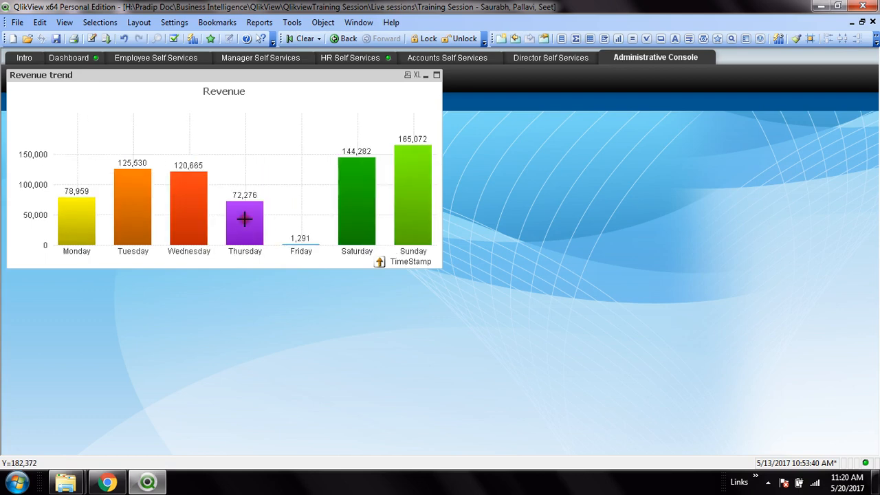
{"action": "mouse_move", "coordinate": [106, 224]}
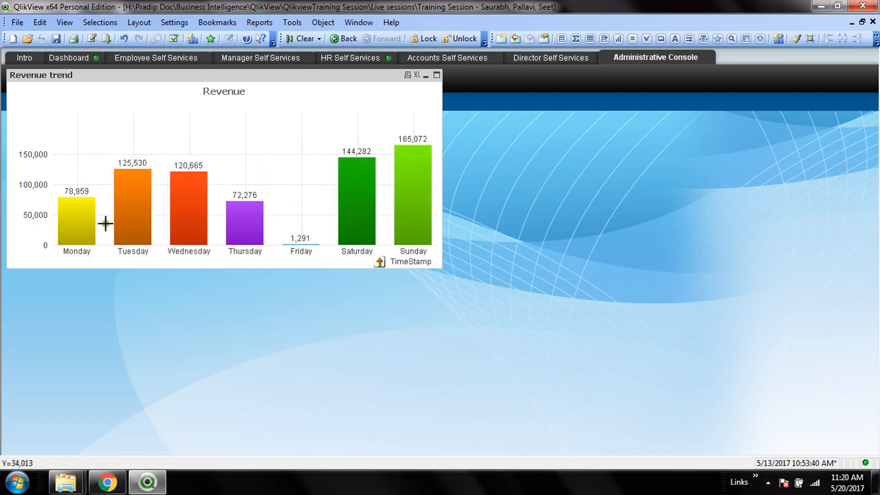
{"action": "mouse_move", "coordinate": [423, 231]}
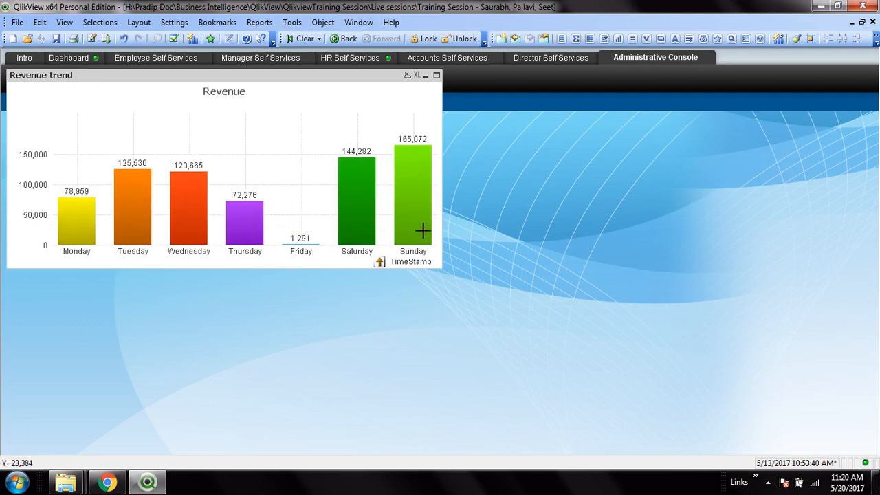
{"action": "mouse_move", "coordinate": [404, 258]}
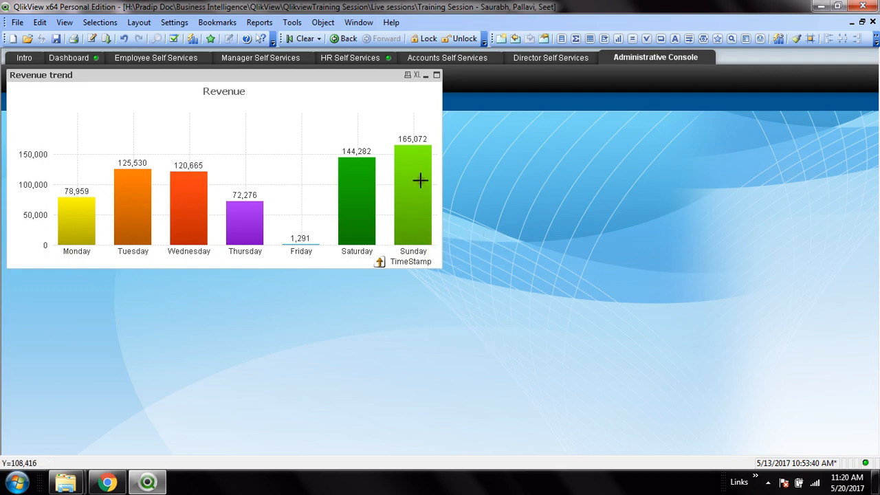
{"action": "mouse_move", "coordinate": [420, 180]}
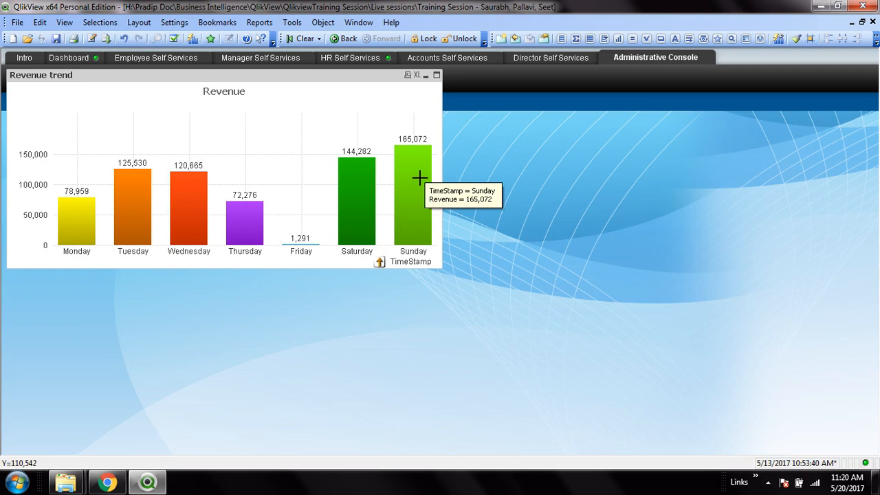
{"action": "mouse_move", "coordinate": [412, 193]}
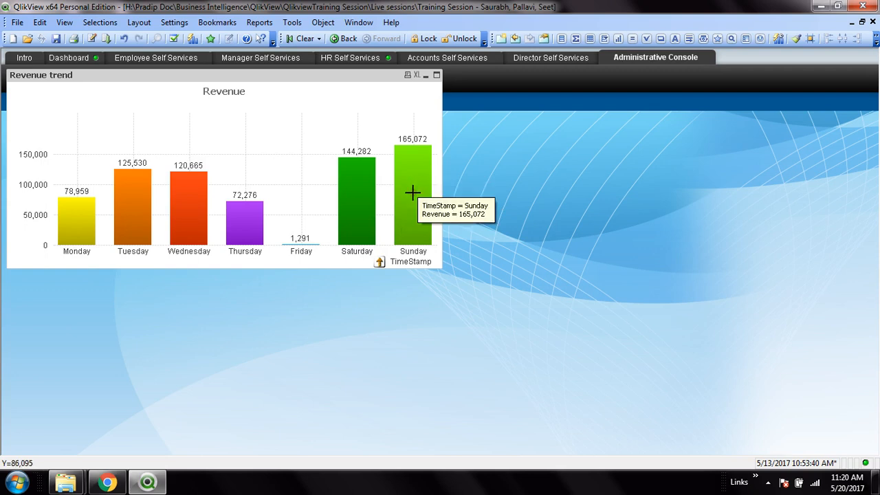
{"action": "mouse_move", "coordinate": [101, 156]}
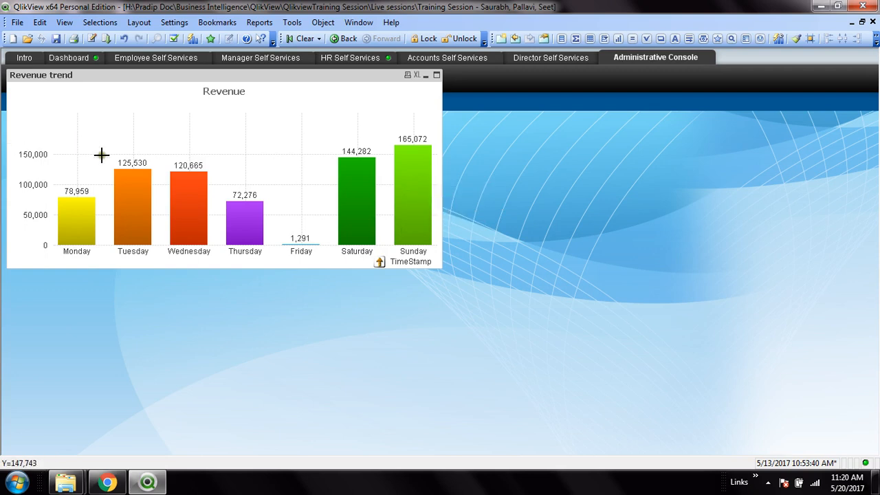
{"action": "mouse_move", "coordinate": [412, 215]}
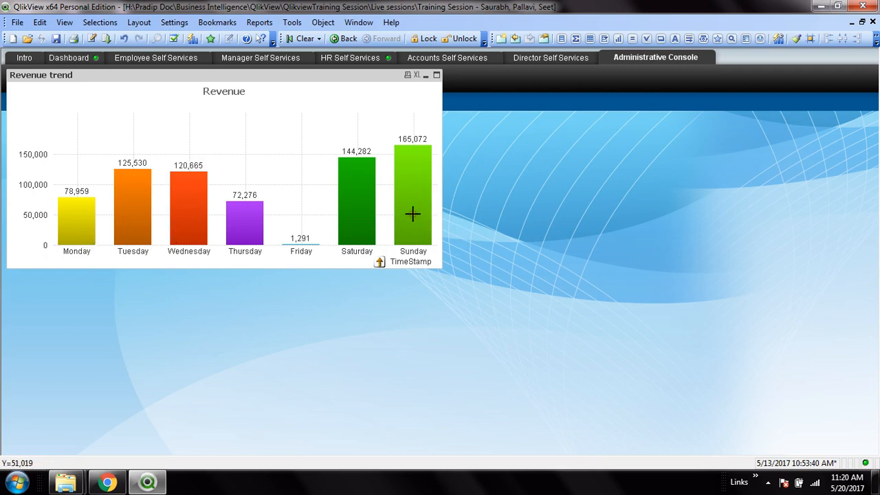
Drill into the Sunday bar to reach the single date 20-03-2011
{"action": "left_click", "coordinate": [412, 200]}
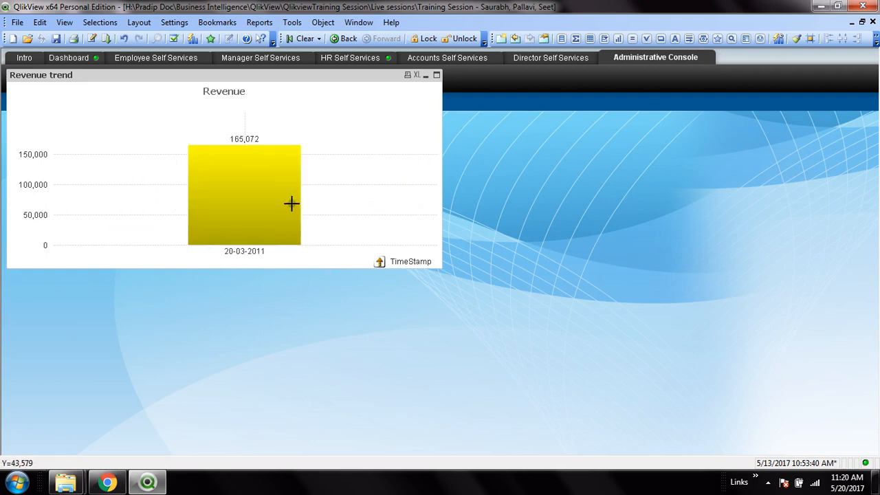
{"action": "mouse_move", "coordinate": [289, 212]}
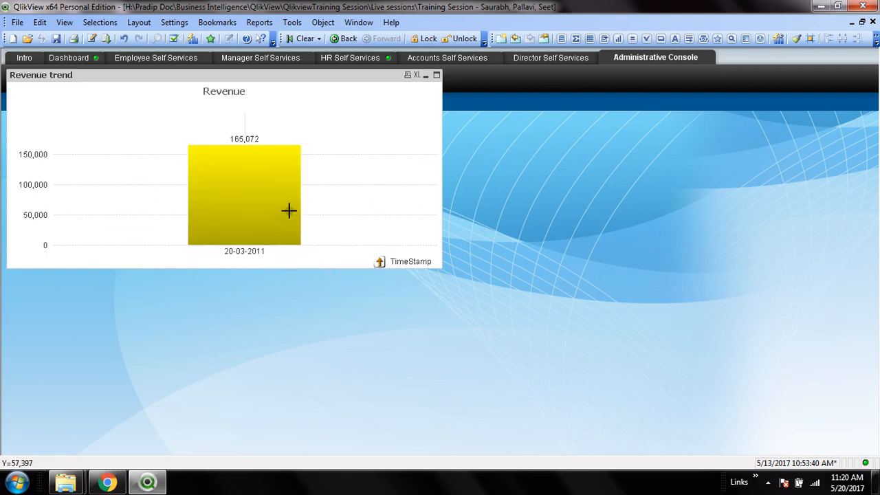
{"action": "mouse_move", "coordinate": [253, 208]}
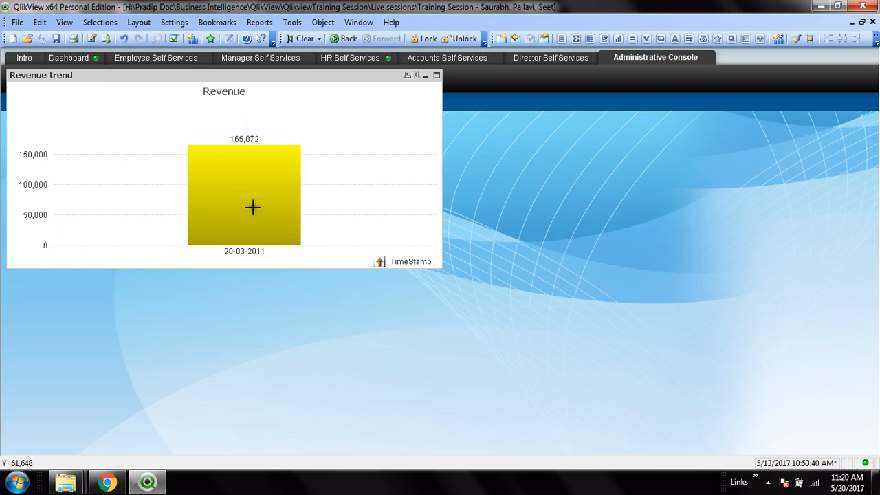
{"action": "mouse_move", "coordinate": [292, 250]}
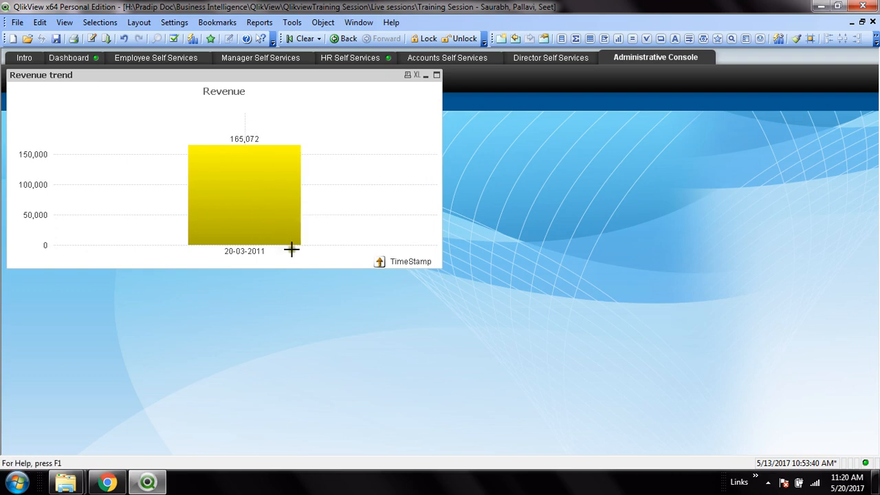
{"action": "mouse_move", "coordinate": [382, 267]}
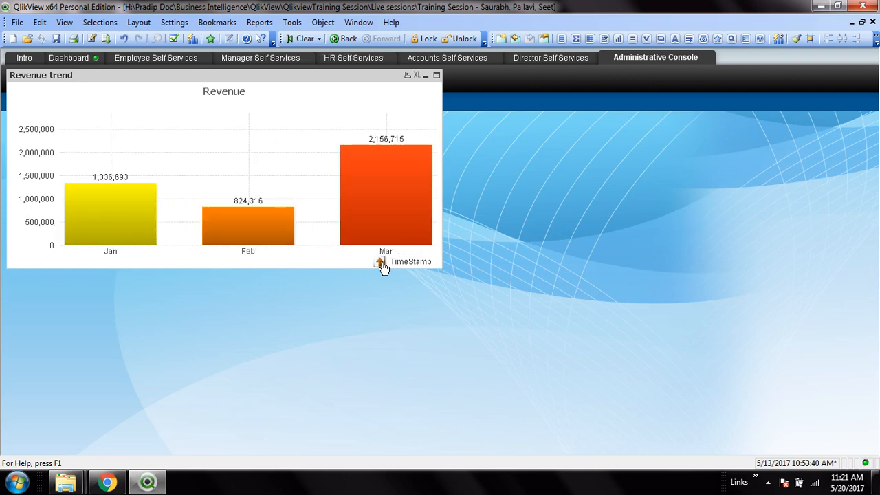
Drill the chart back up to yearly revenue for 2010, 2011 and 2012
{"action": "left_click", "coordinate": [380, 263]}
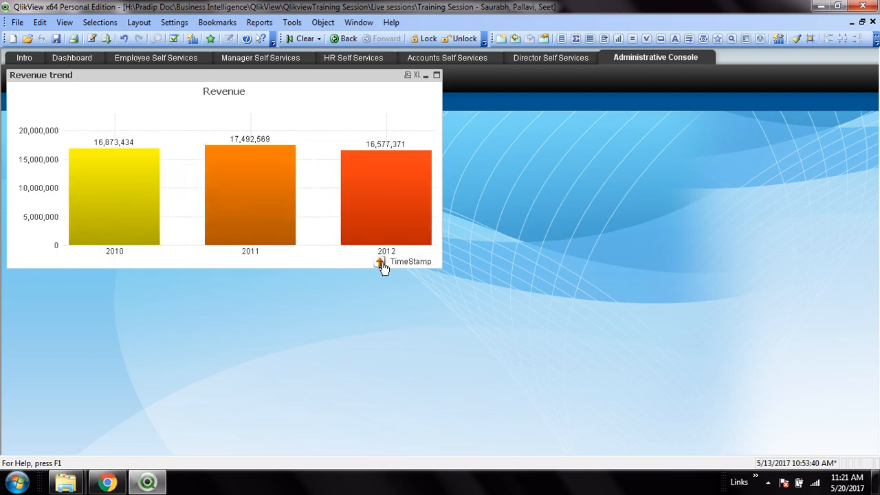
{"action": "mouse_move", "coordinate": [396, 282]}
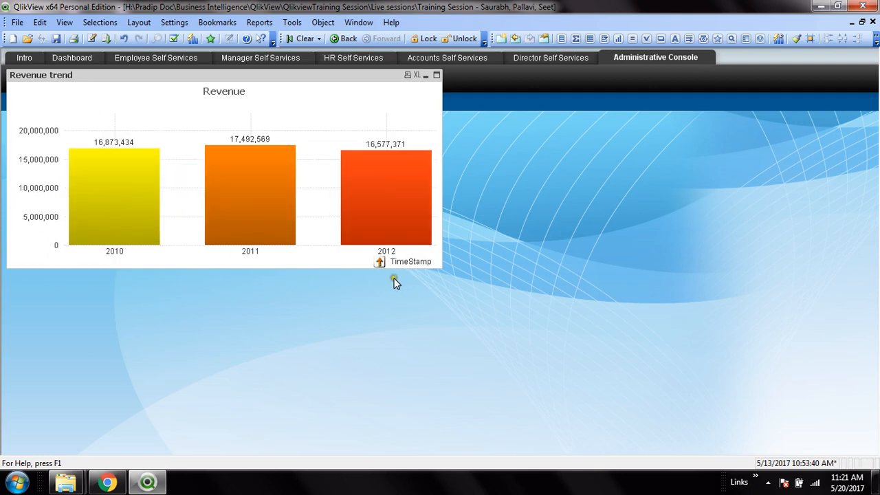
Open the Debut screen recorder from the system tray's hidden apps
{"action": "left_click", "coordinate": [767, 481]}
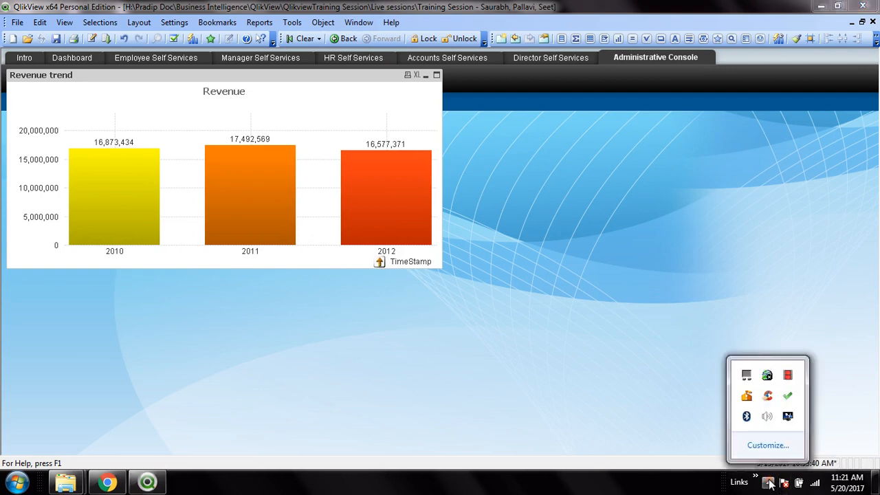
{"action": "mouse_move", "coordinate": [504, 310]}
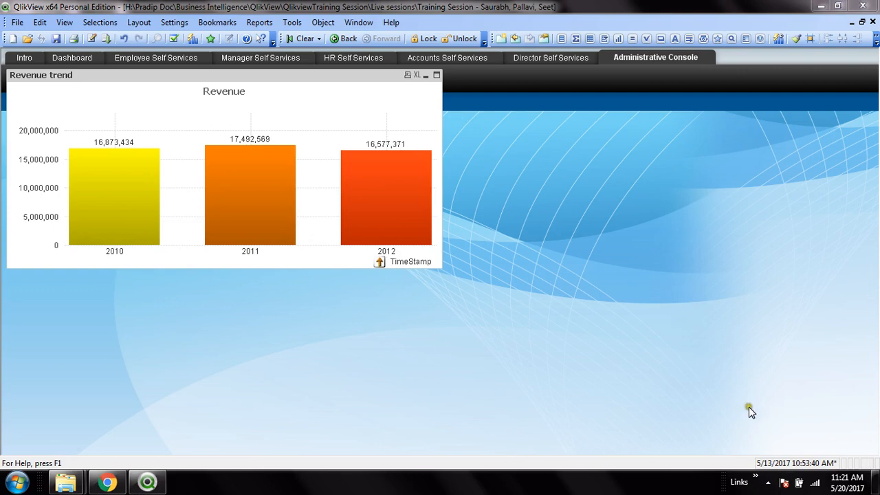
{"action": "left_click", "coordinate": [768, 482]}
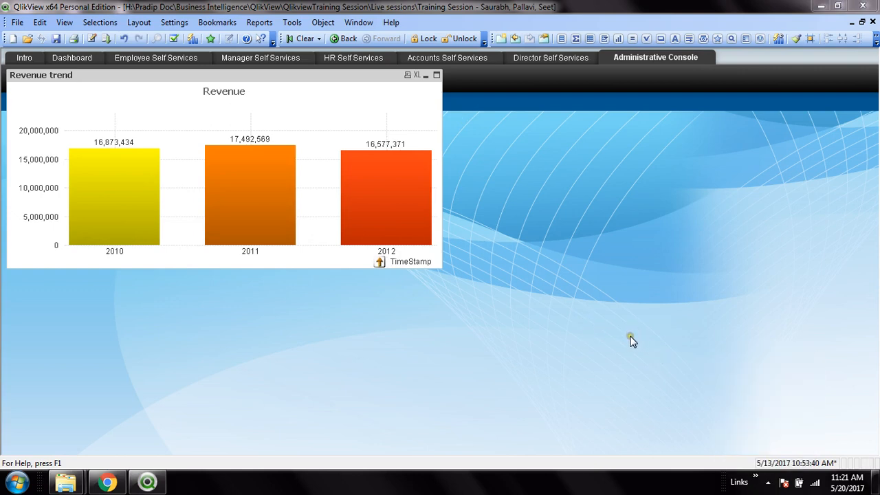
{"action": "left_click", "coordinate": [767, 482]}
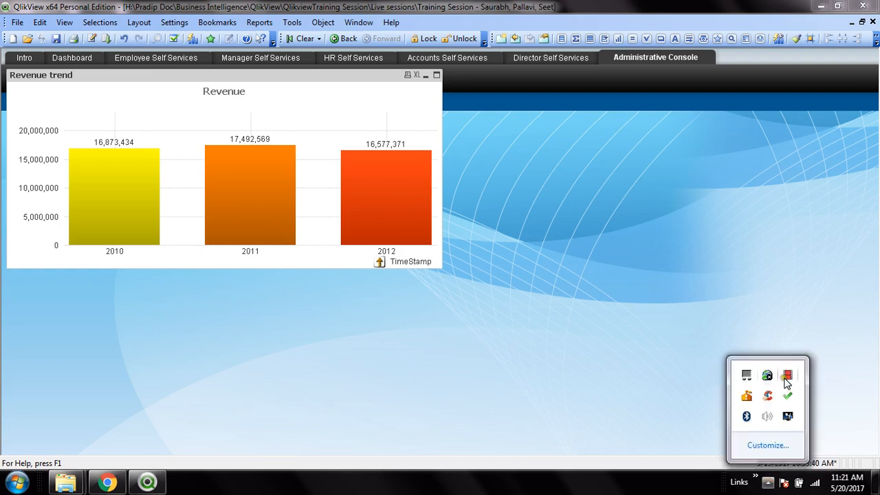
{"action": "mouse_move", "coordinate": [786, 377]}
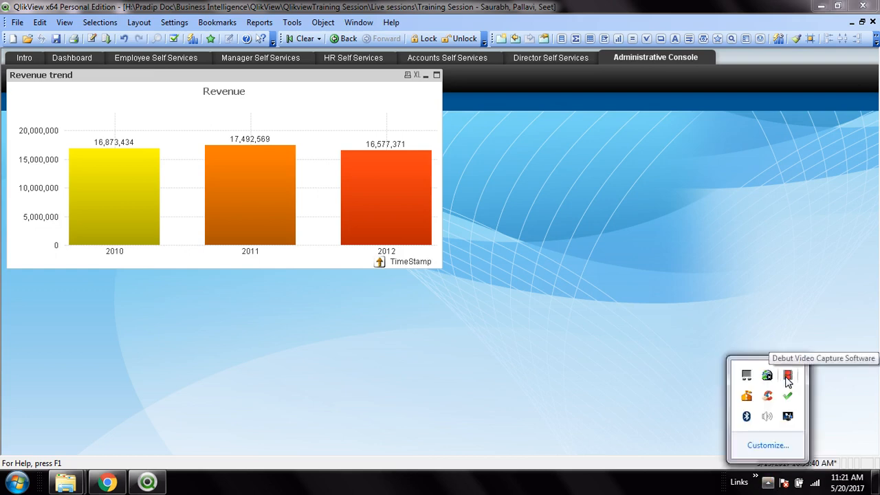
{"action": "left_click", "coordinate": [788, 374]}
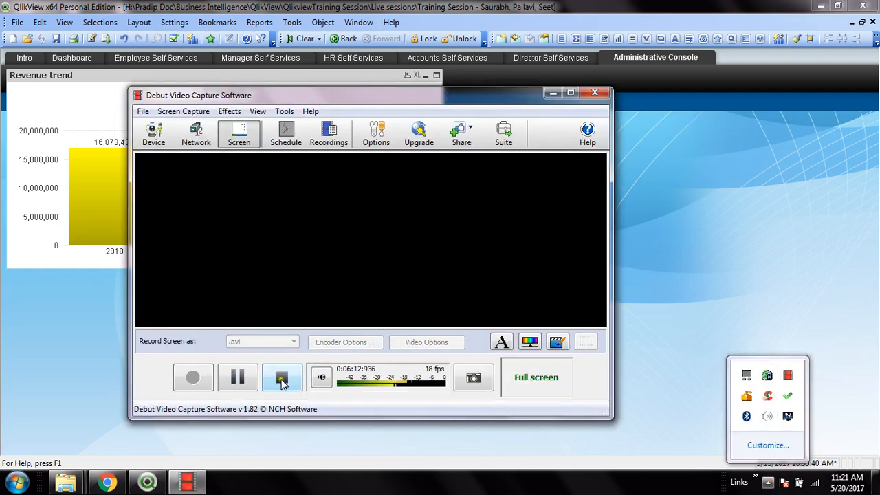